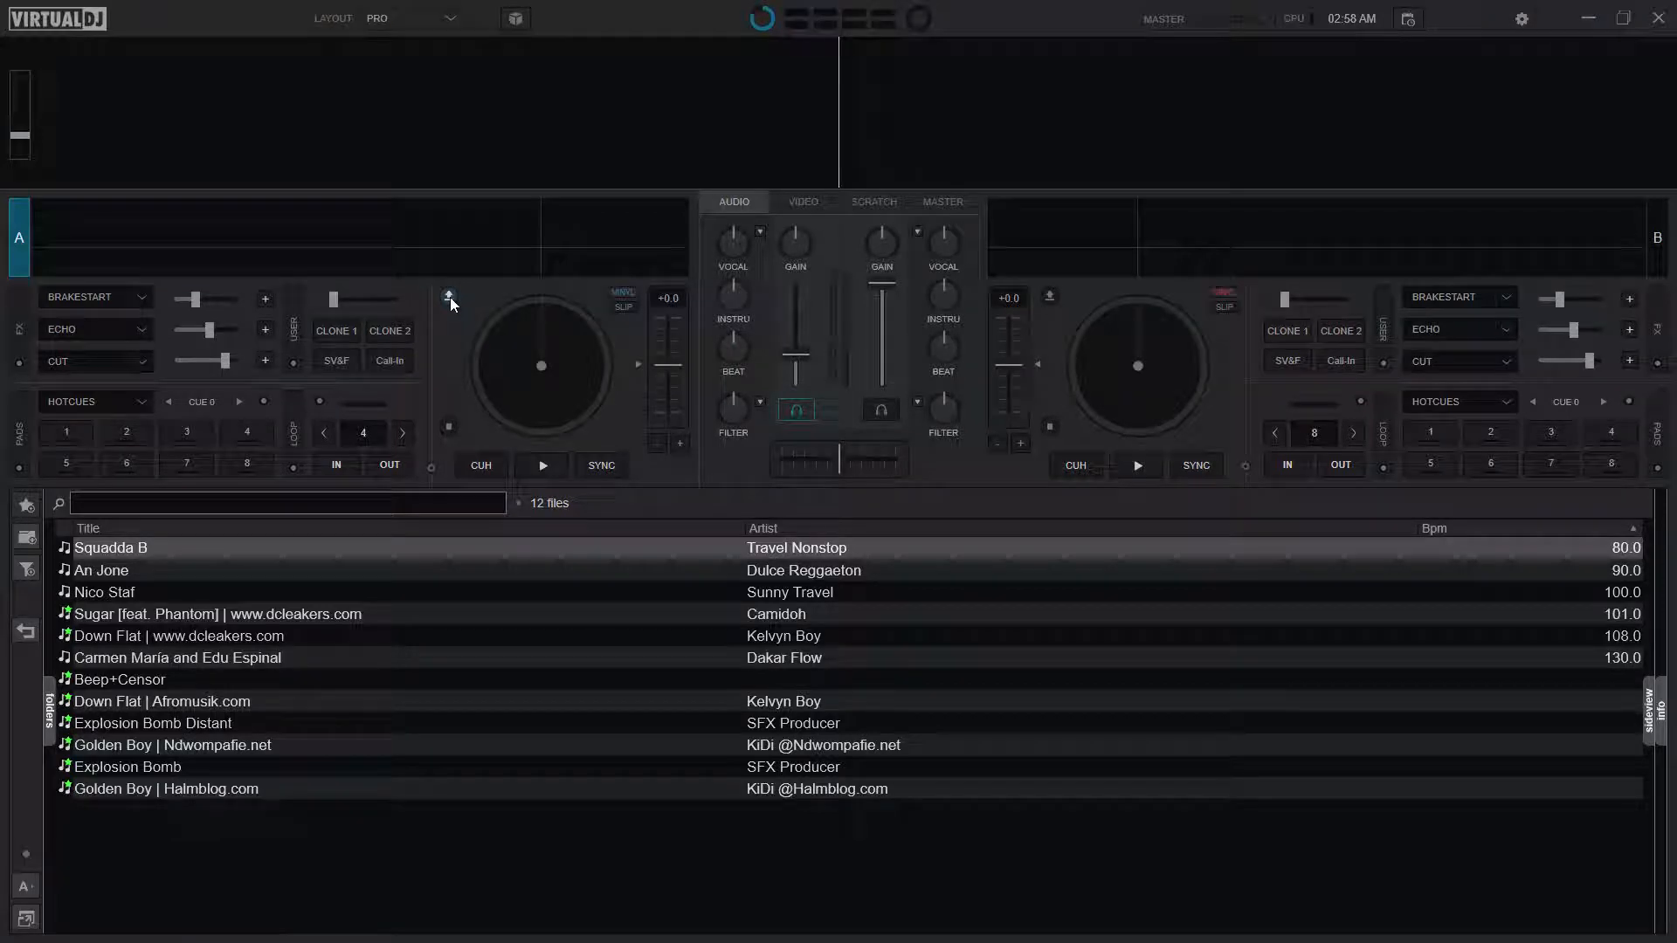
mouse_move(642, 538)
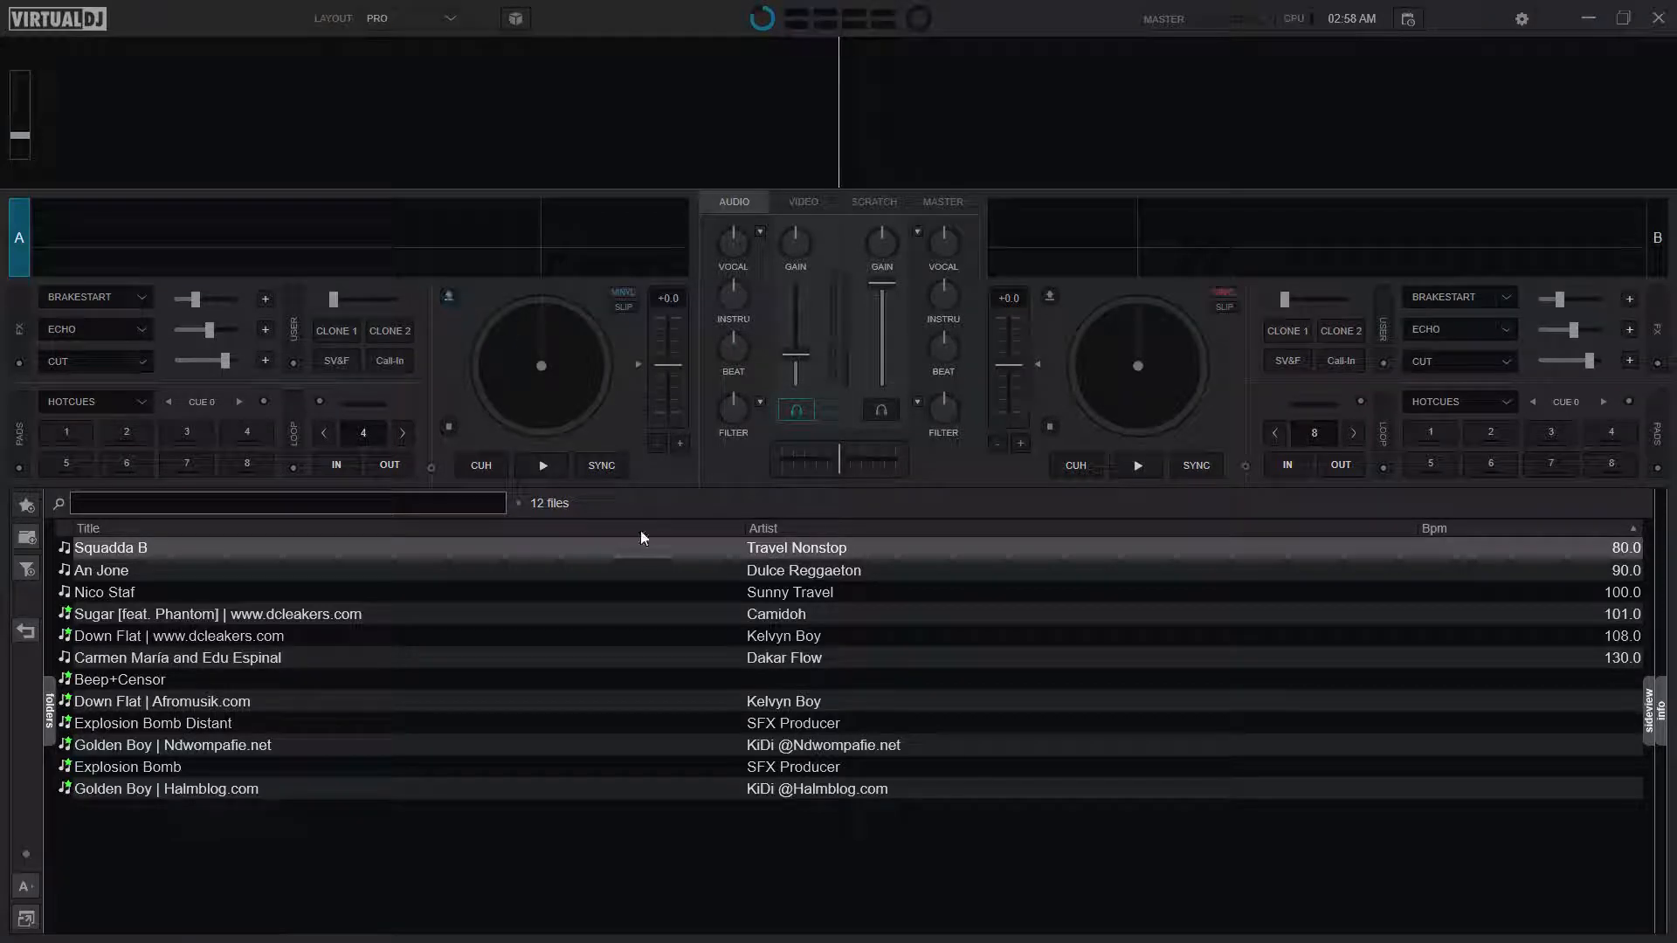
mouse_move(585, 558)
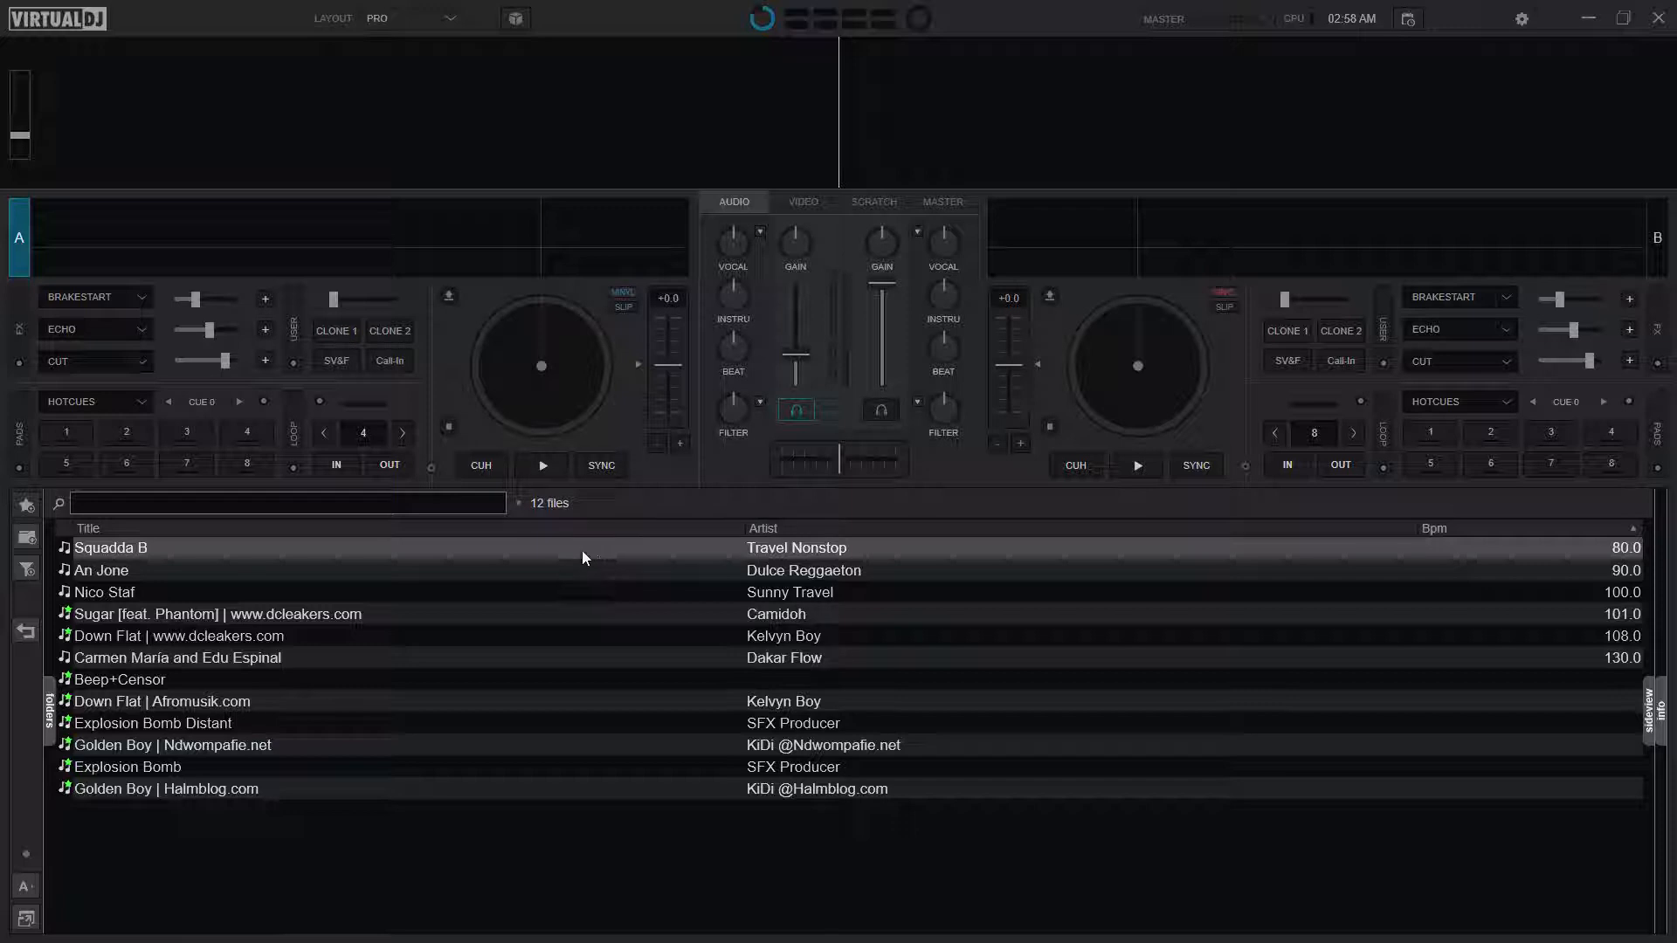
- Play Squadda B on deck A, cut its loop size to 2 beats, and return to cue
left_click(542, 465)
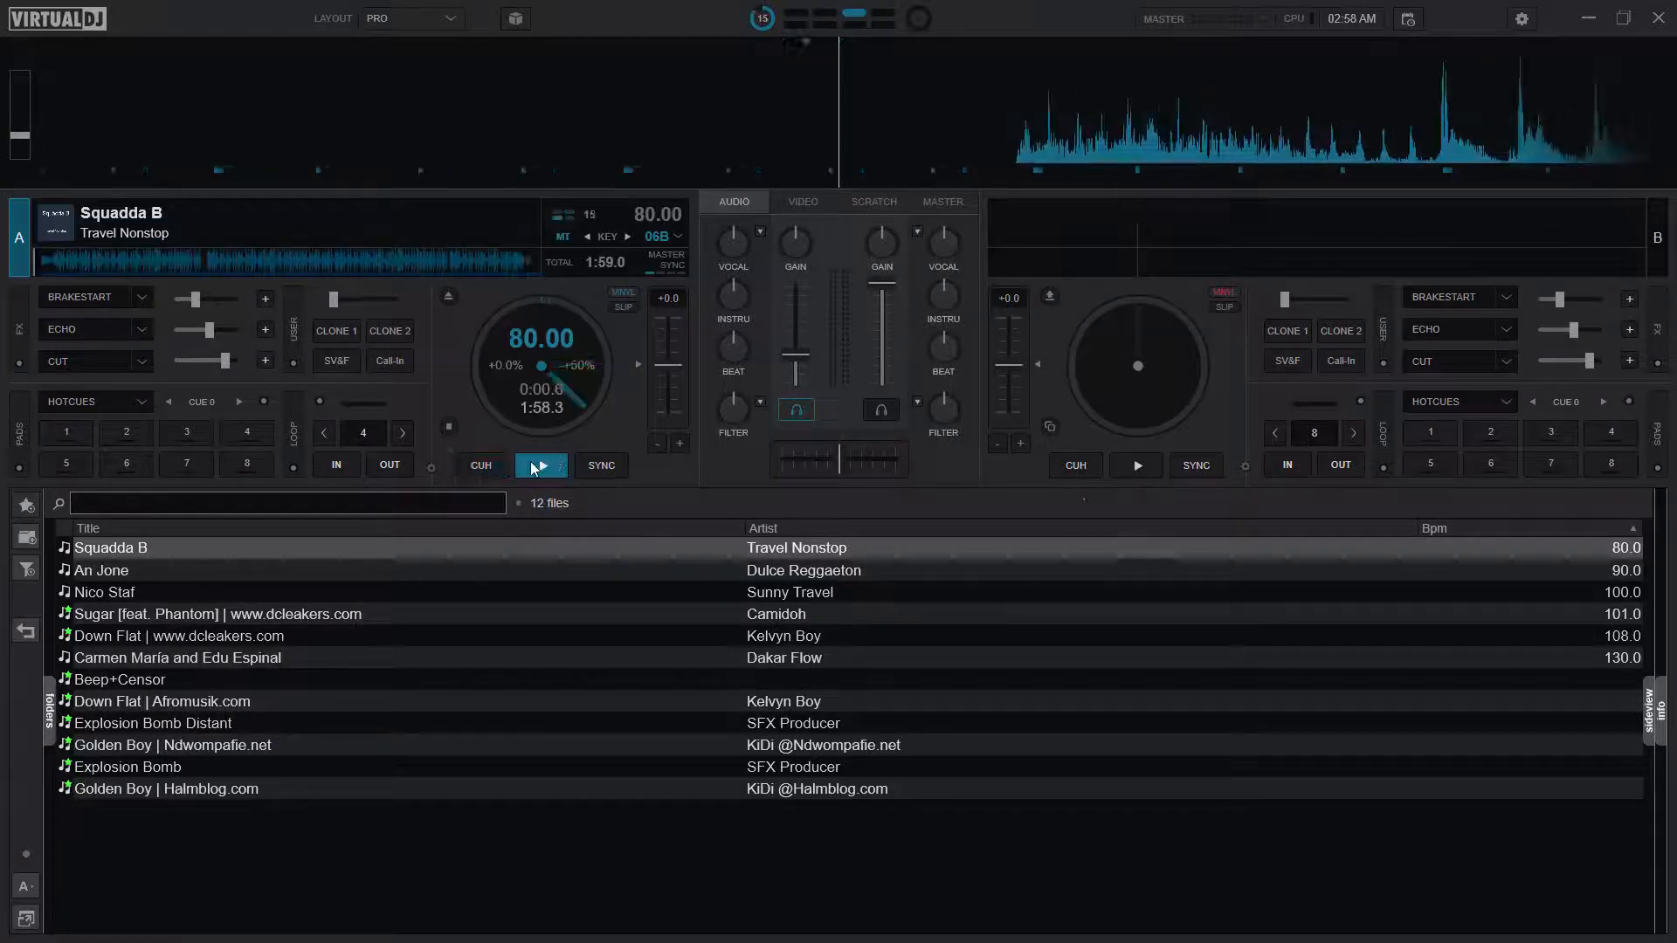
left_click(539, 464)
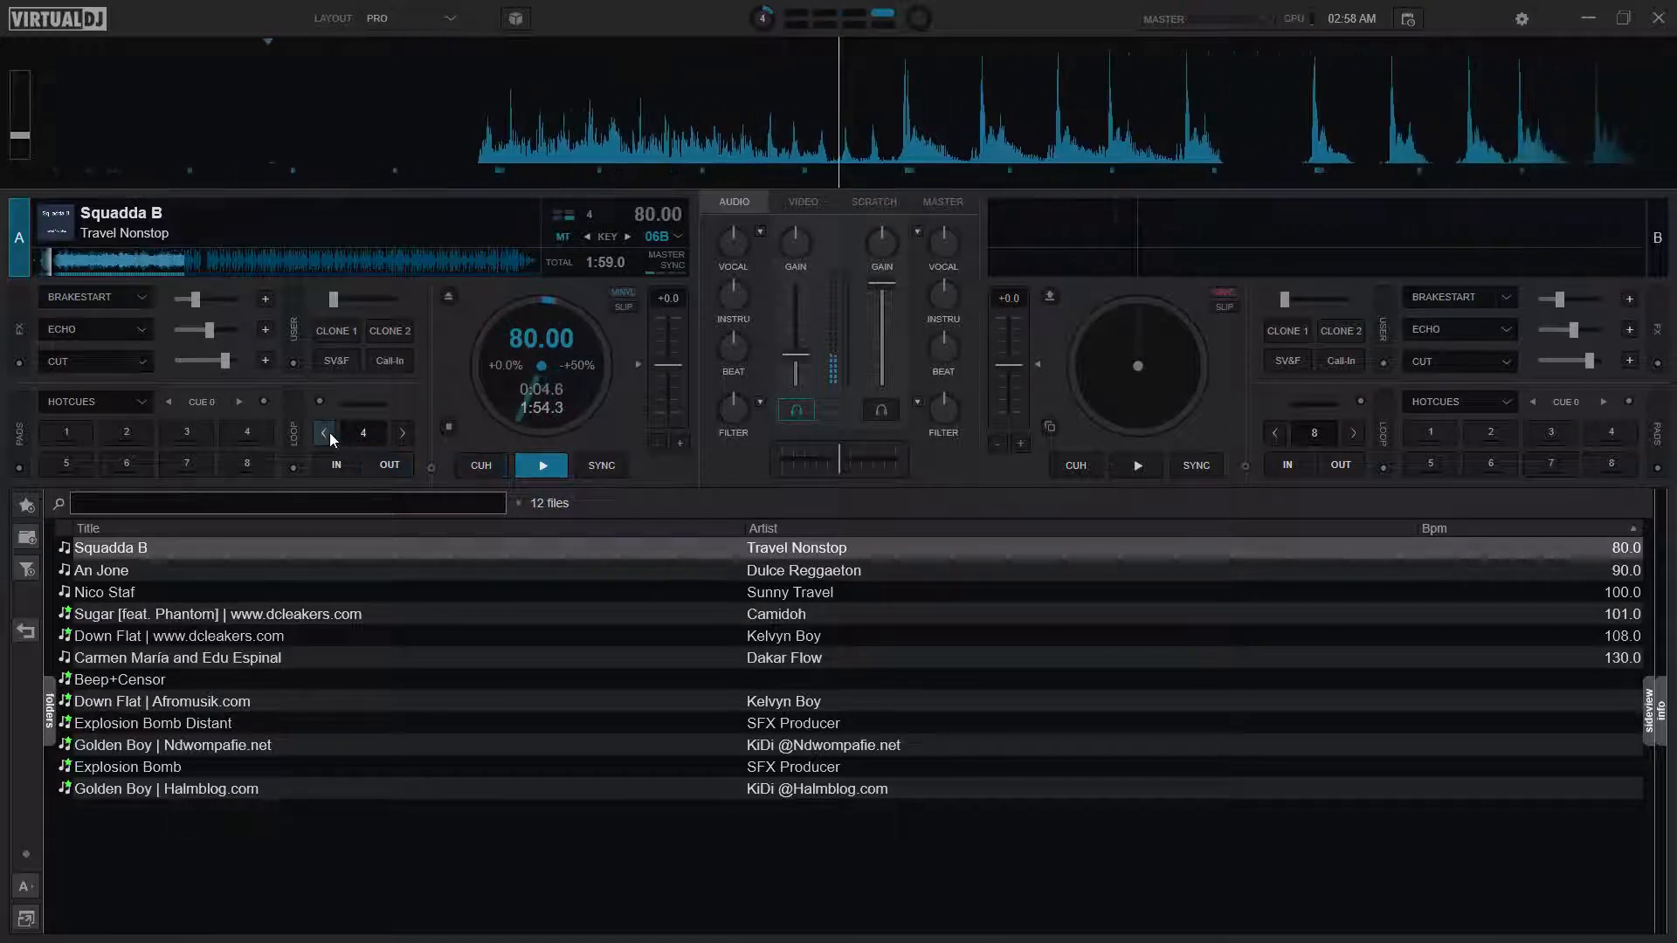
left_click(323, 433)
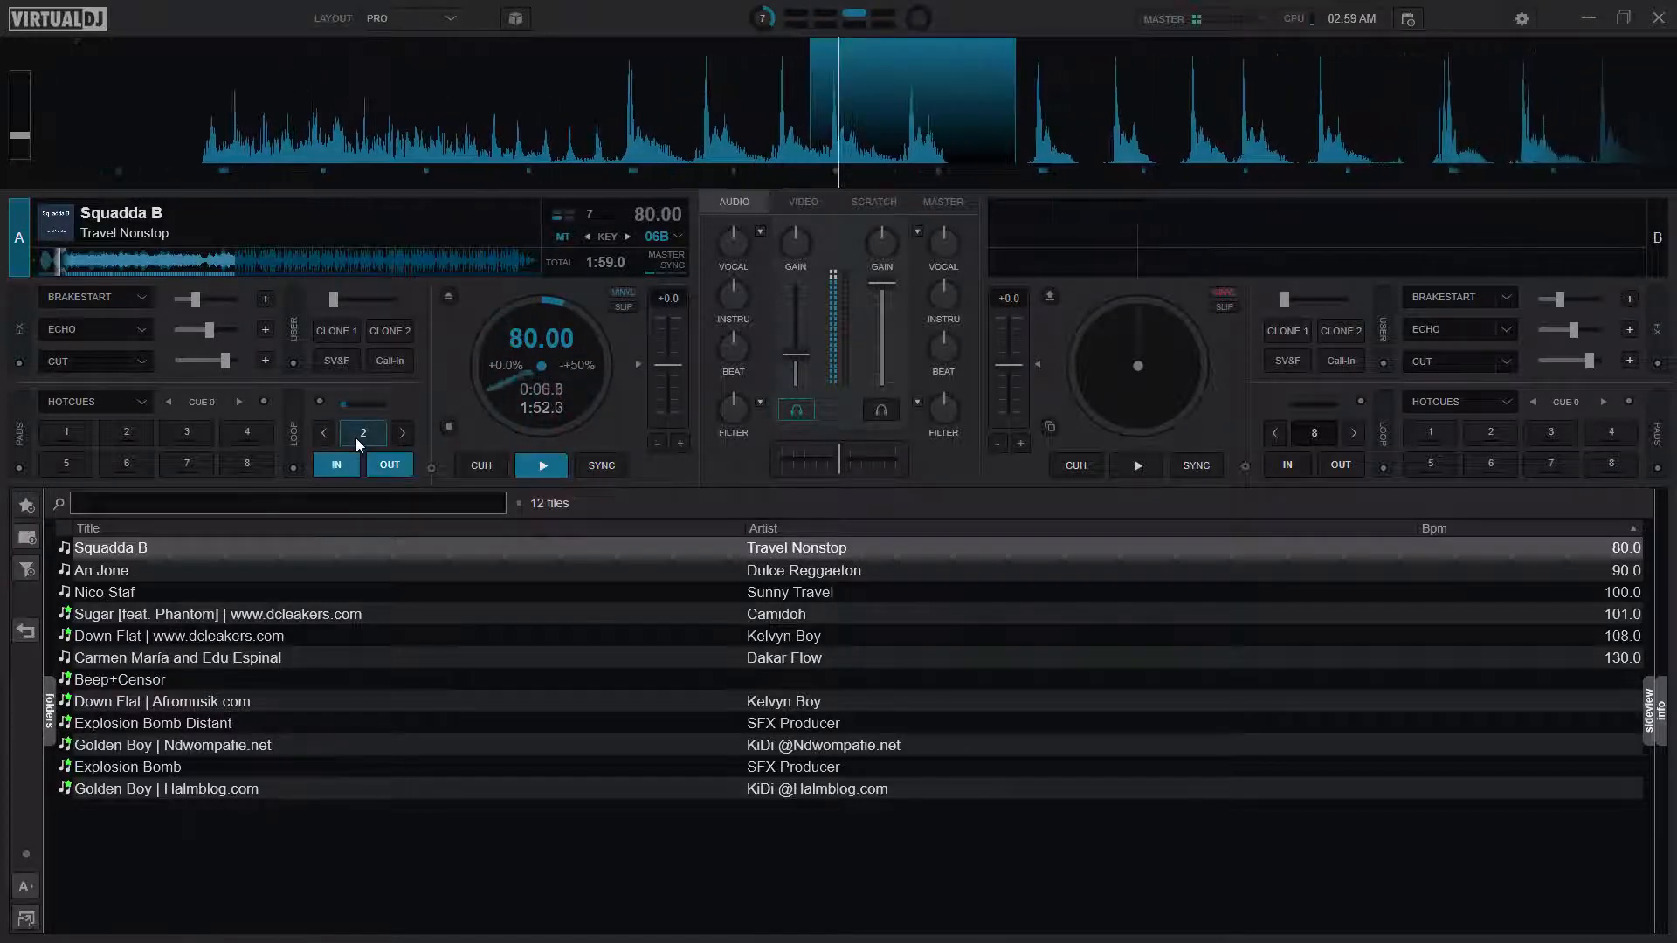
left_click(541, 464)
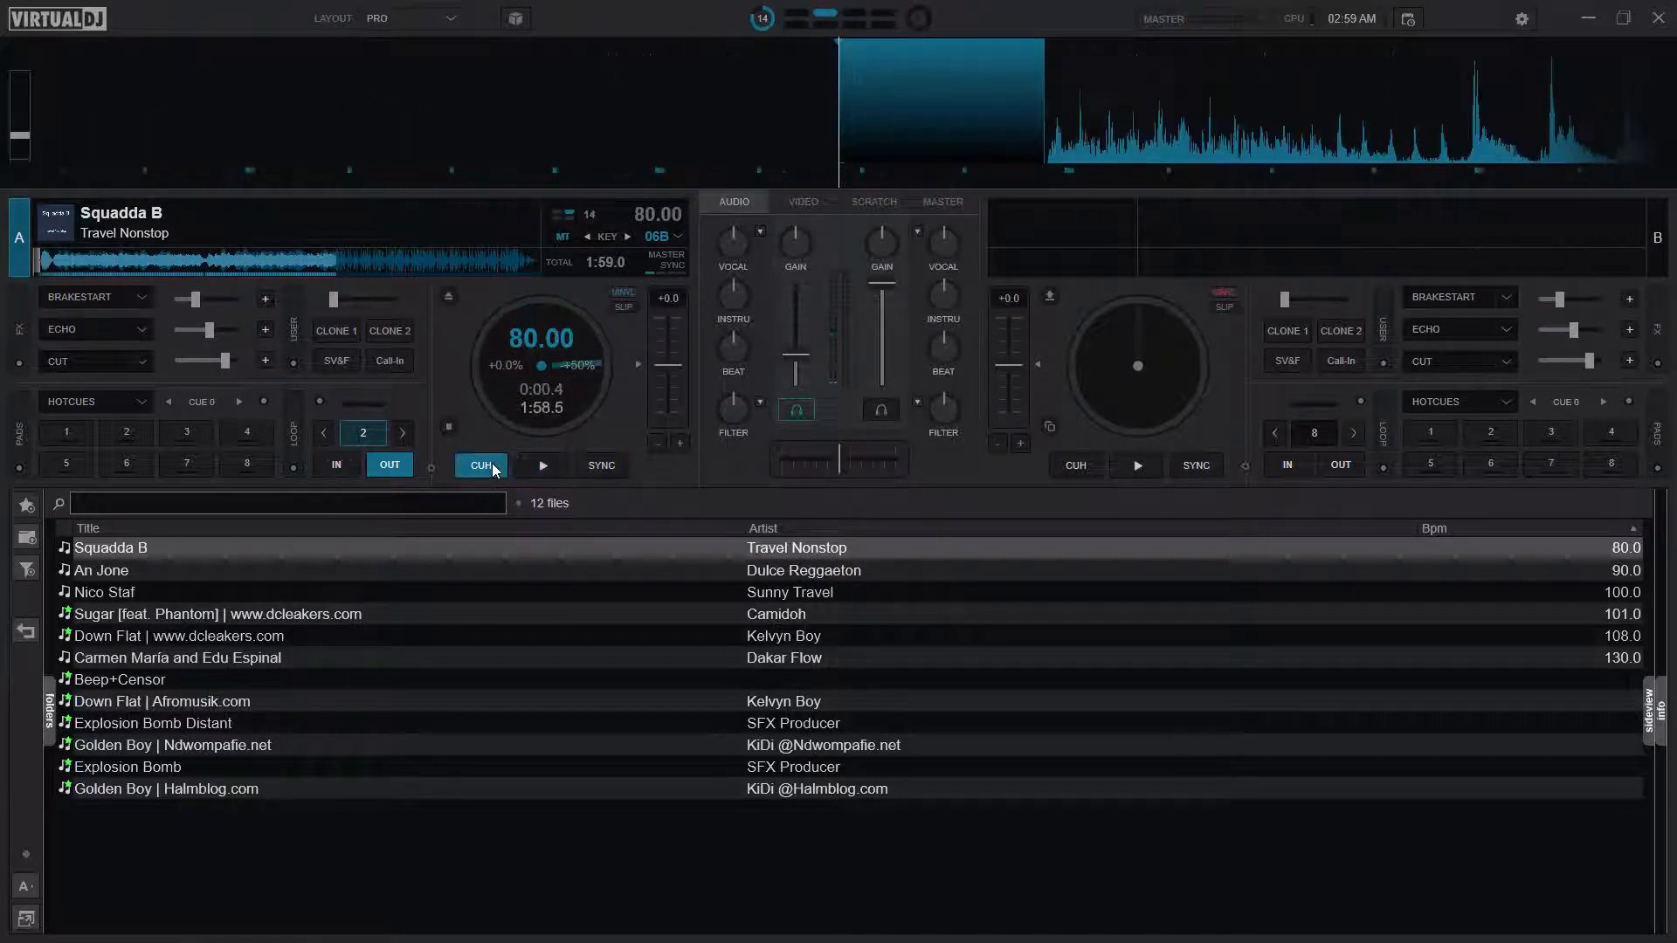
left_click(541, 465)
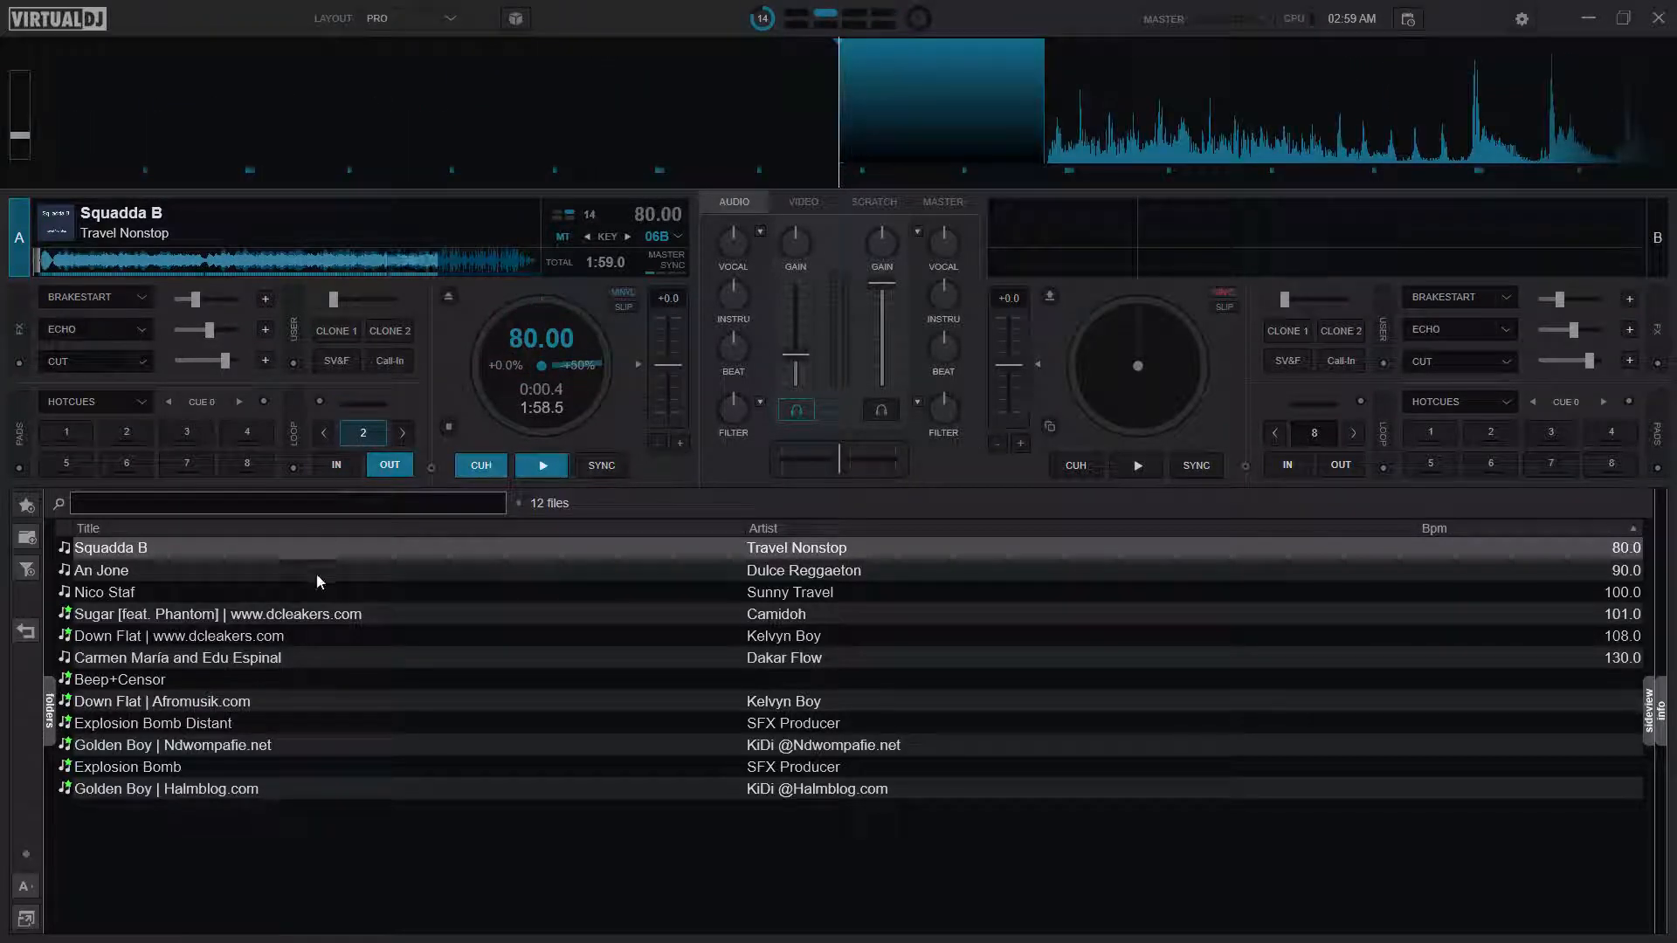
- Load An Jone onto deck A and confirm the loop size remains 2 beats
double_click(101, 569)
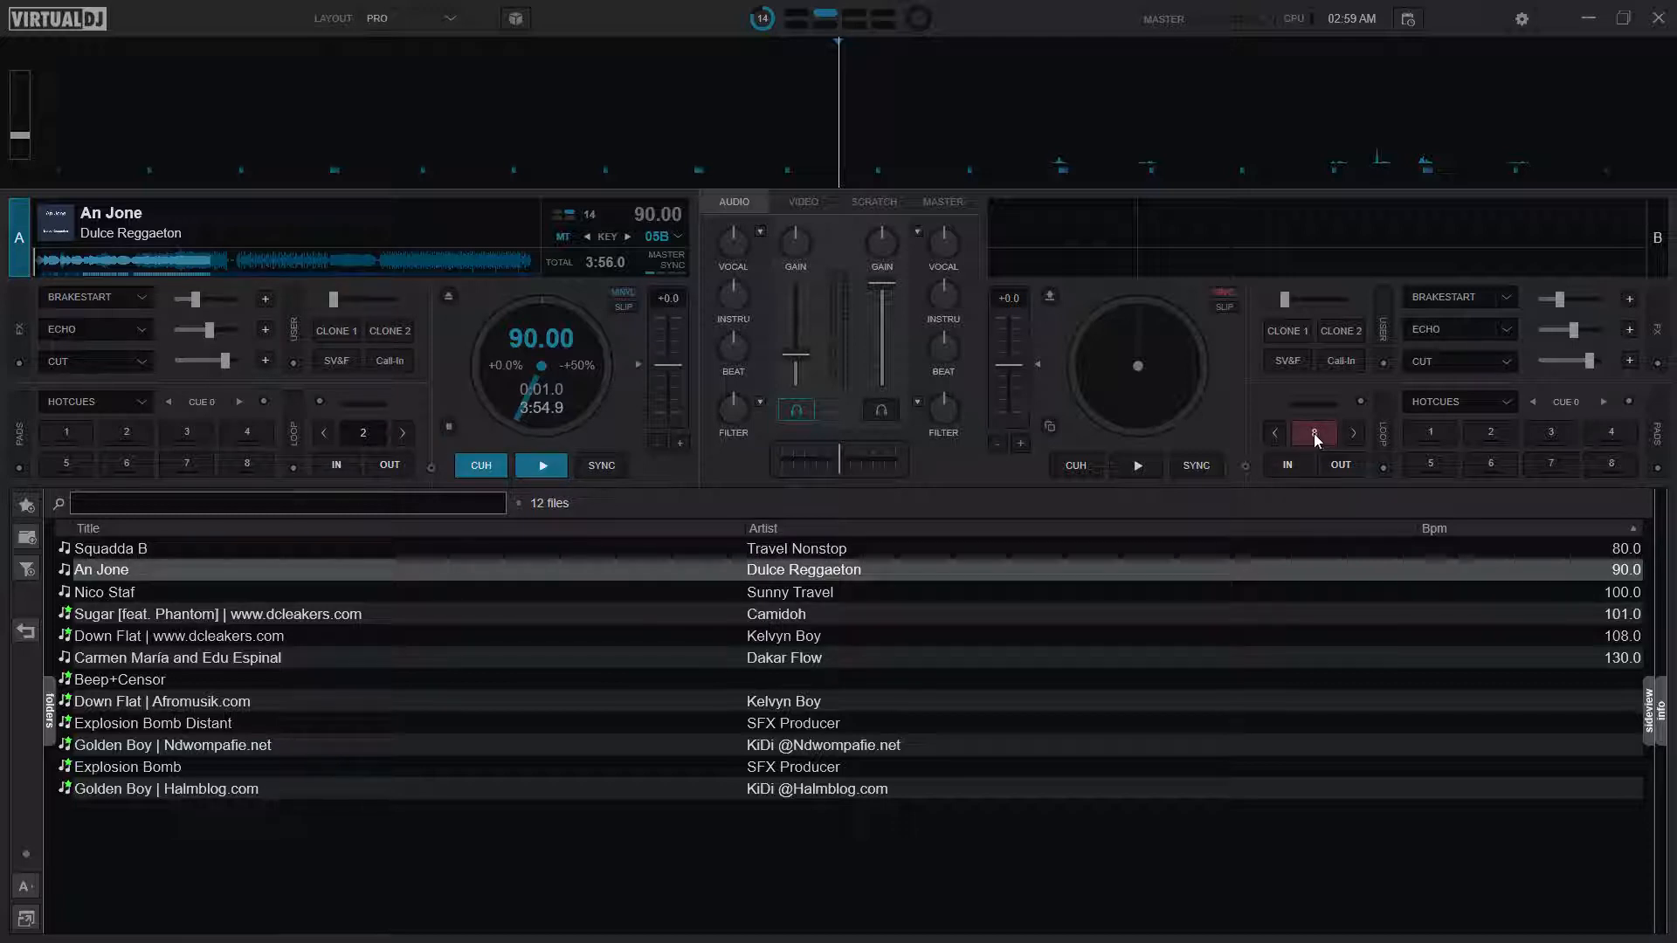
mouse_move(362, 432)
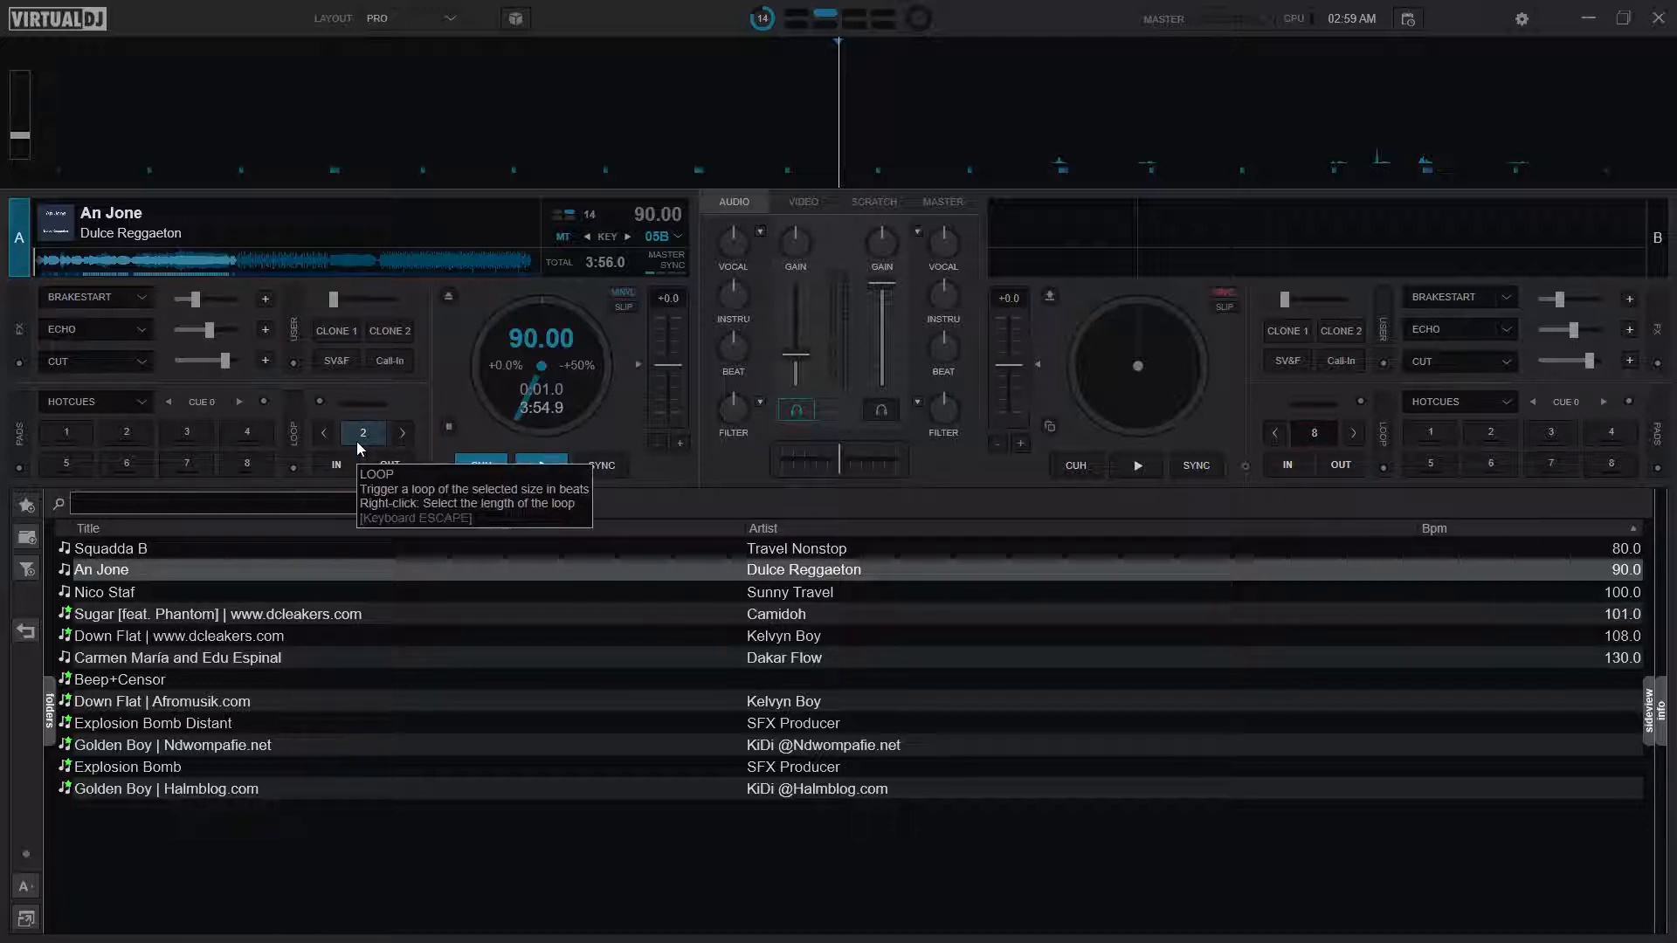
mouse_move(676, 647)
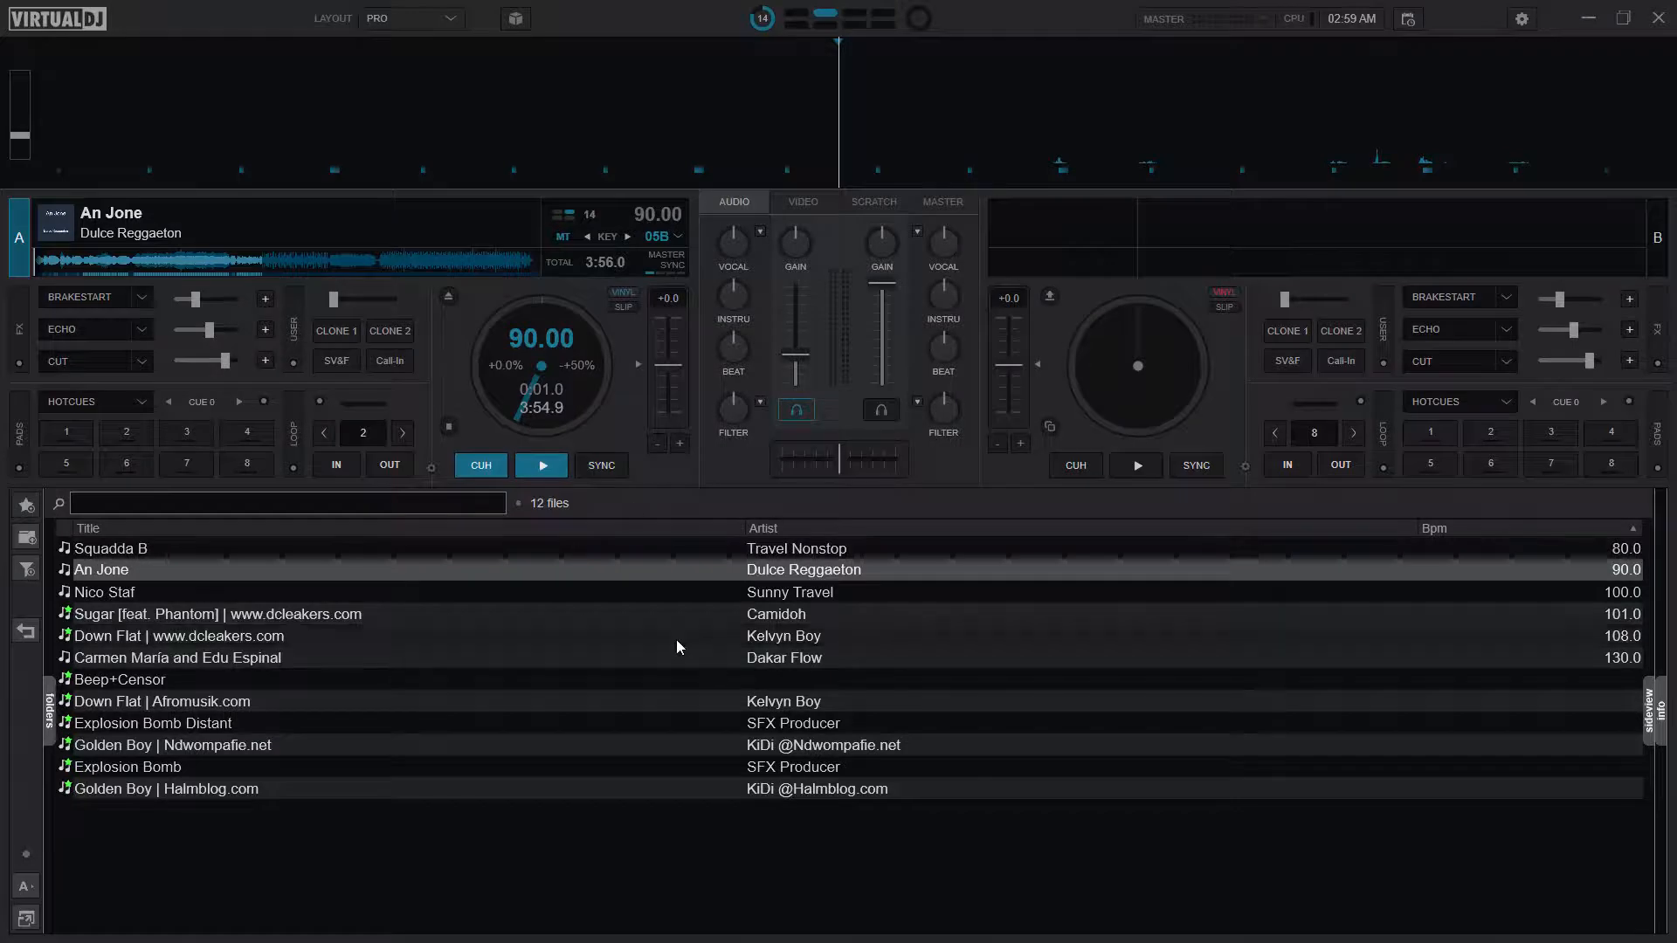
left_click(540, 464)
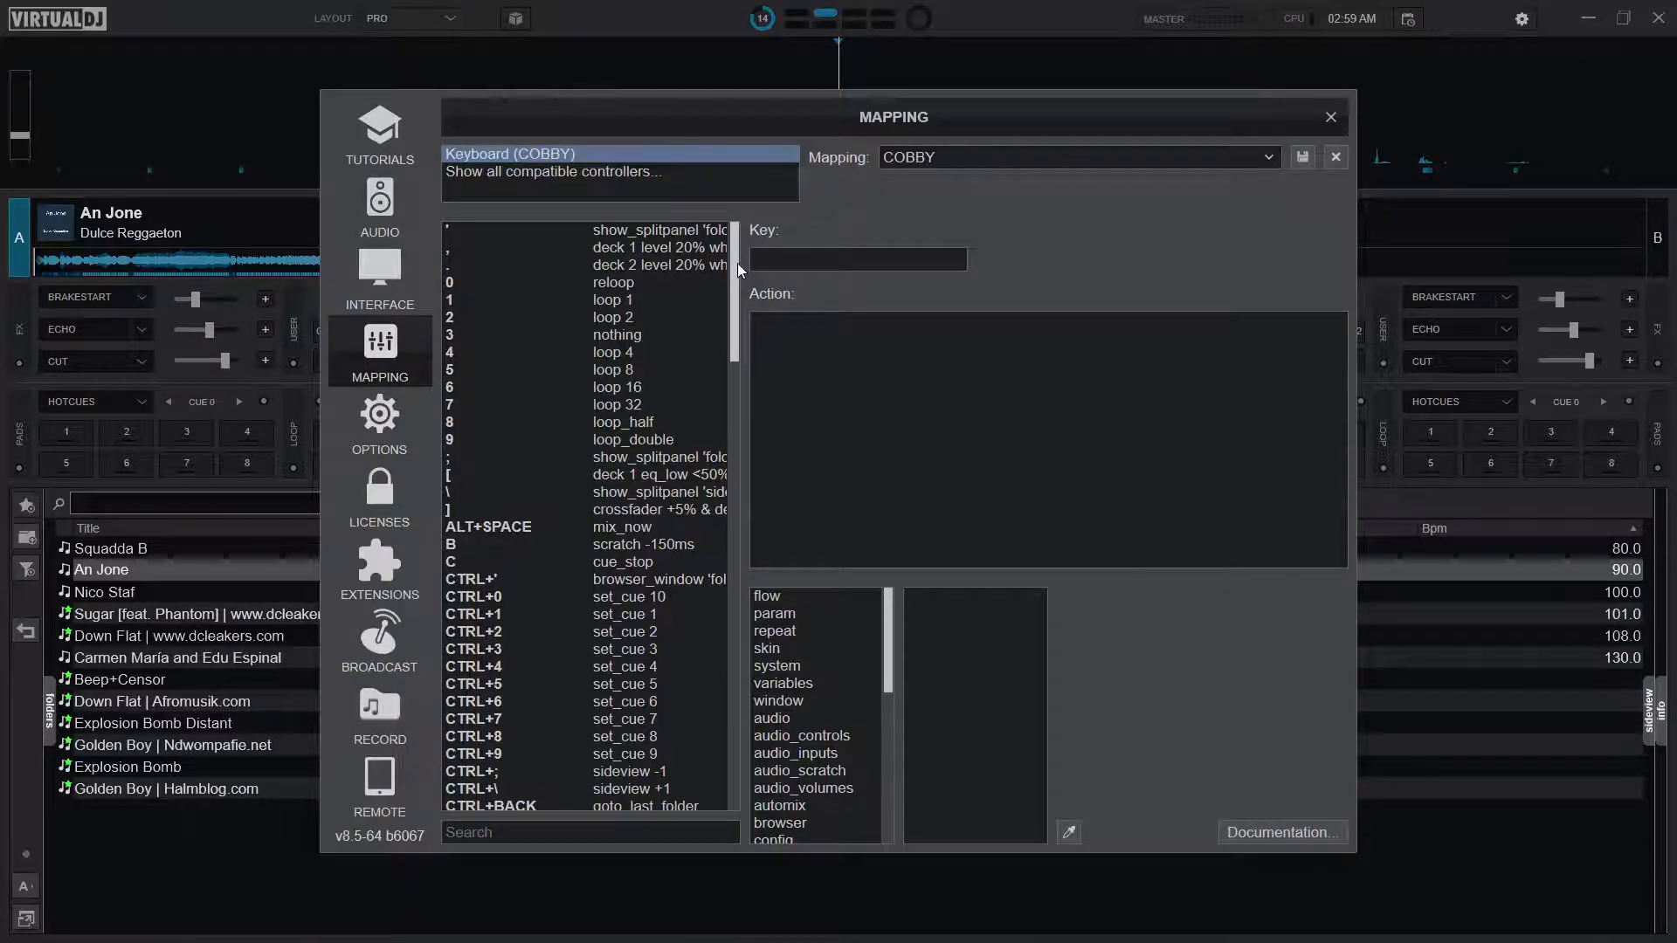
- Assign 'loop_select 8' to the ONSONGLOAD event in the COBBY keyboard mapping
scroll("down", 3)
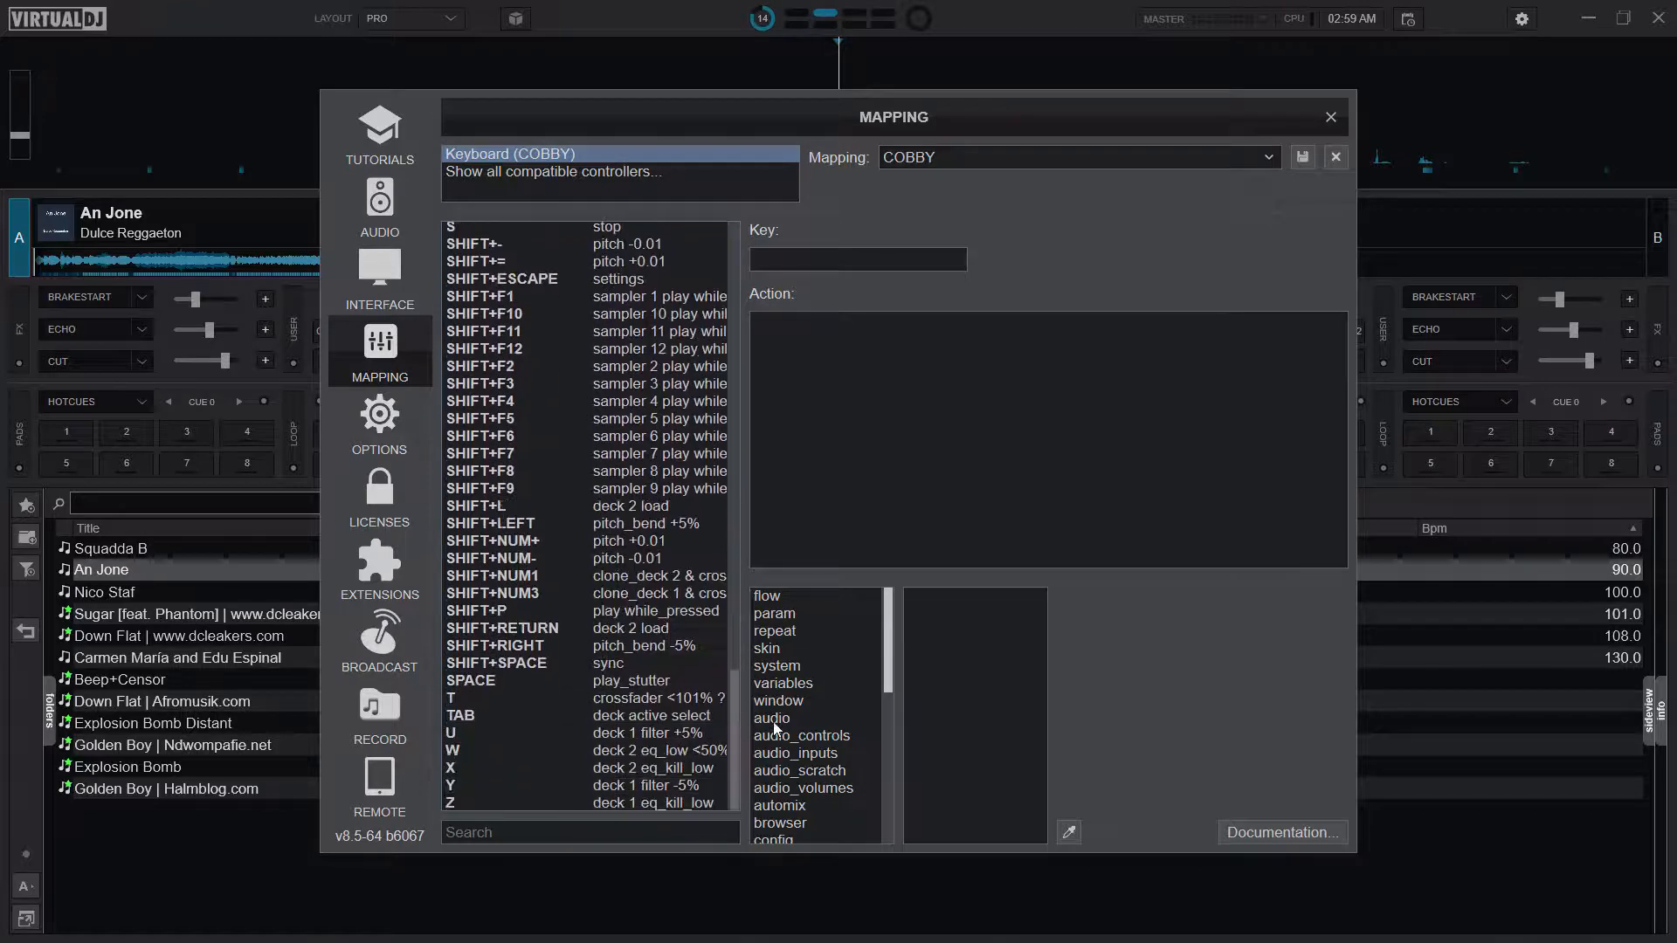
mouse_move(763, 738)
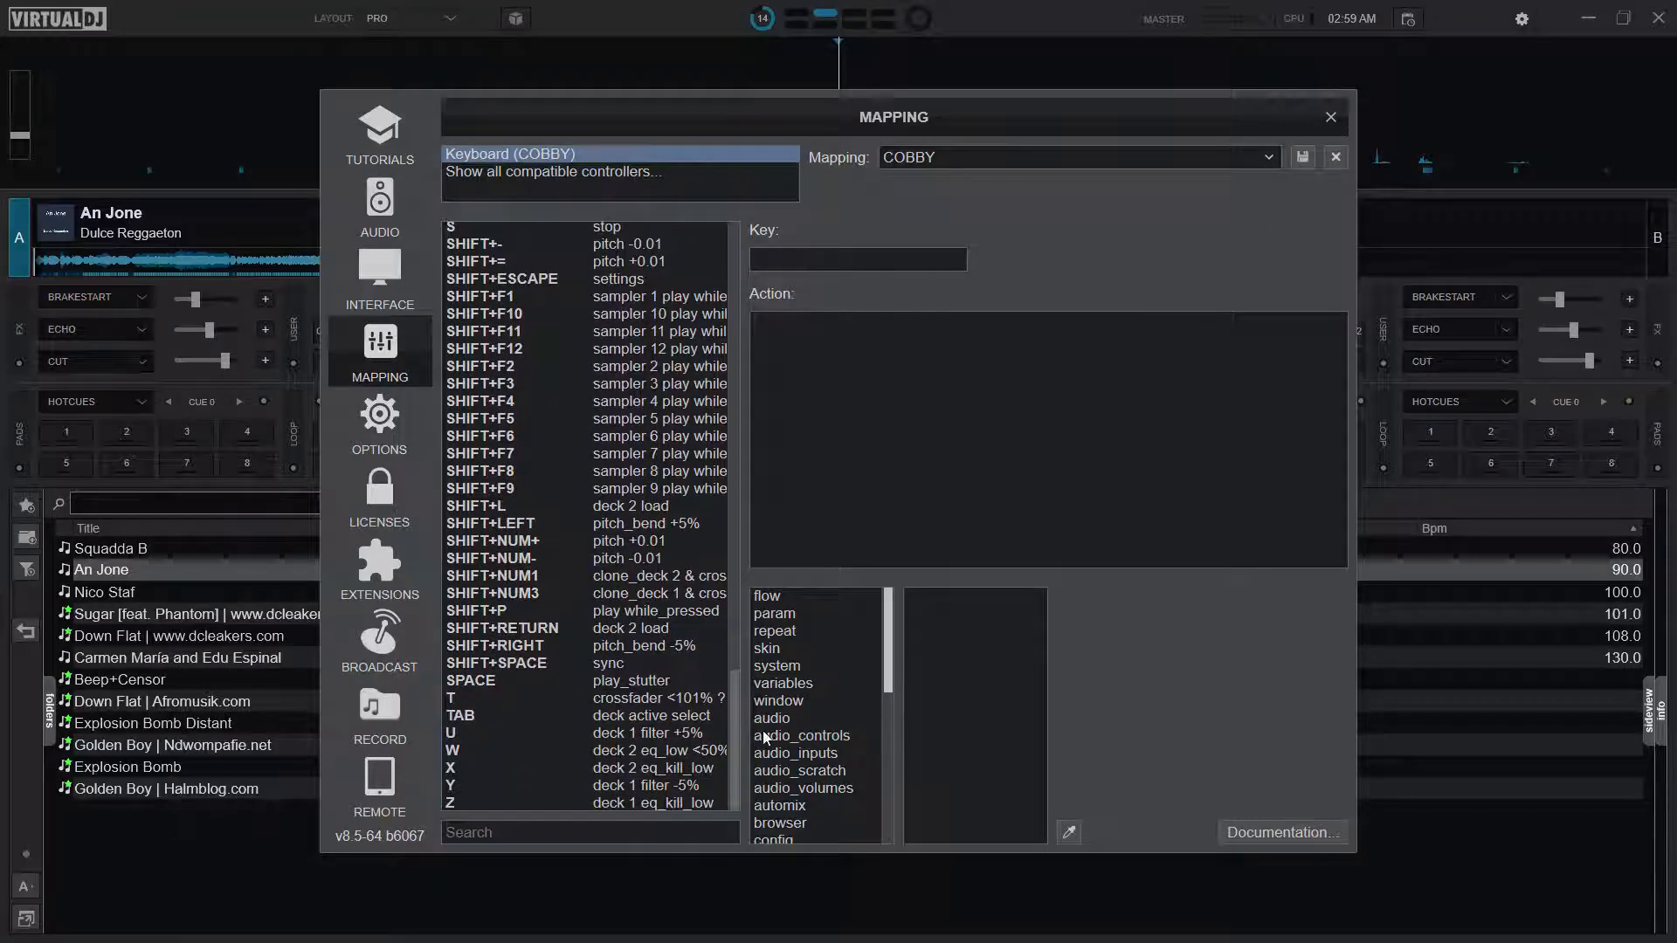
scroll("up", 3)
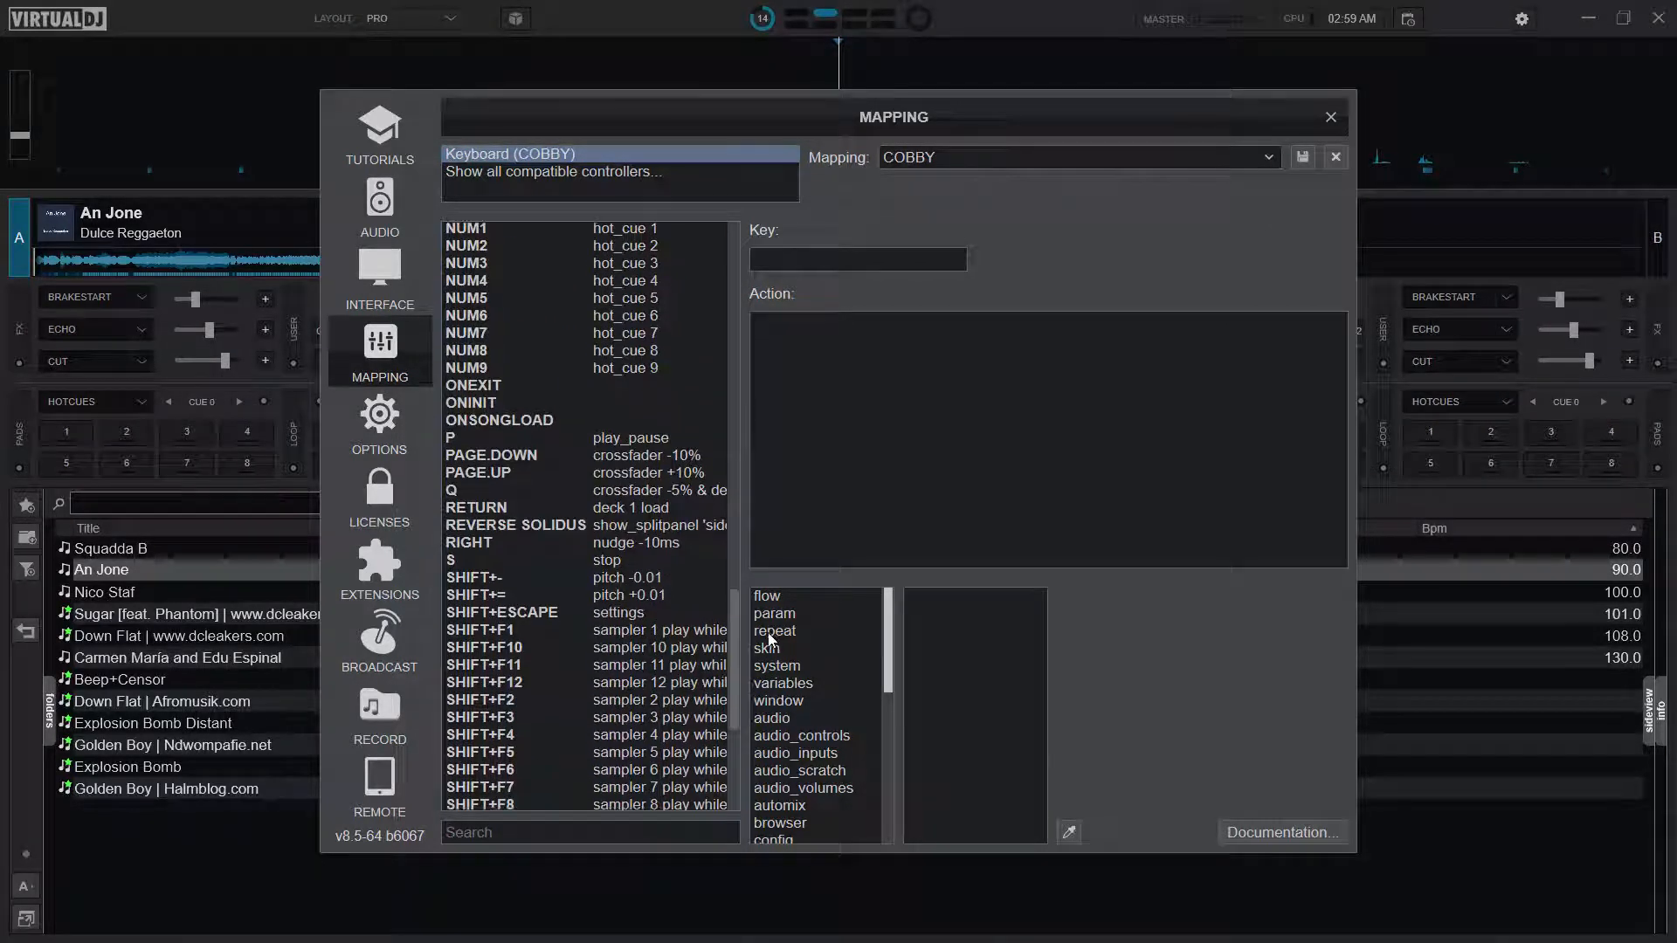
left_click(498, 420)
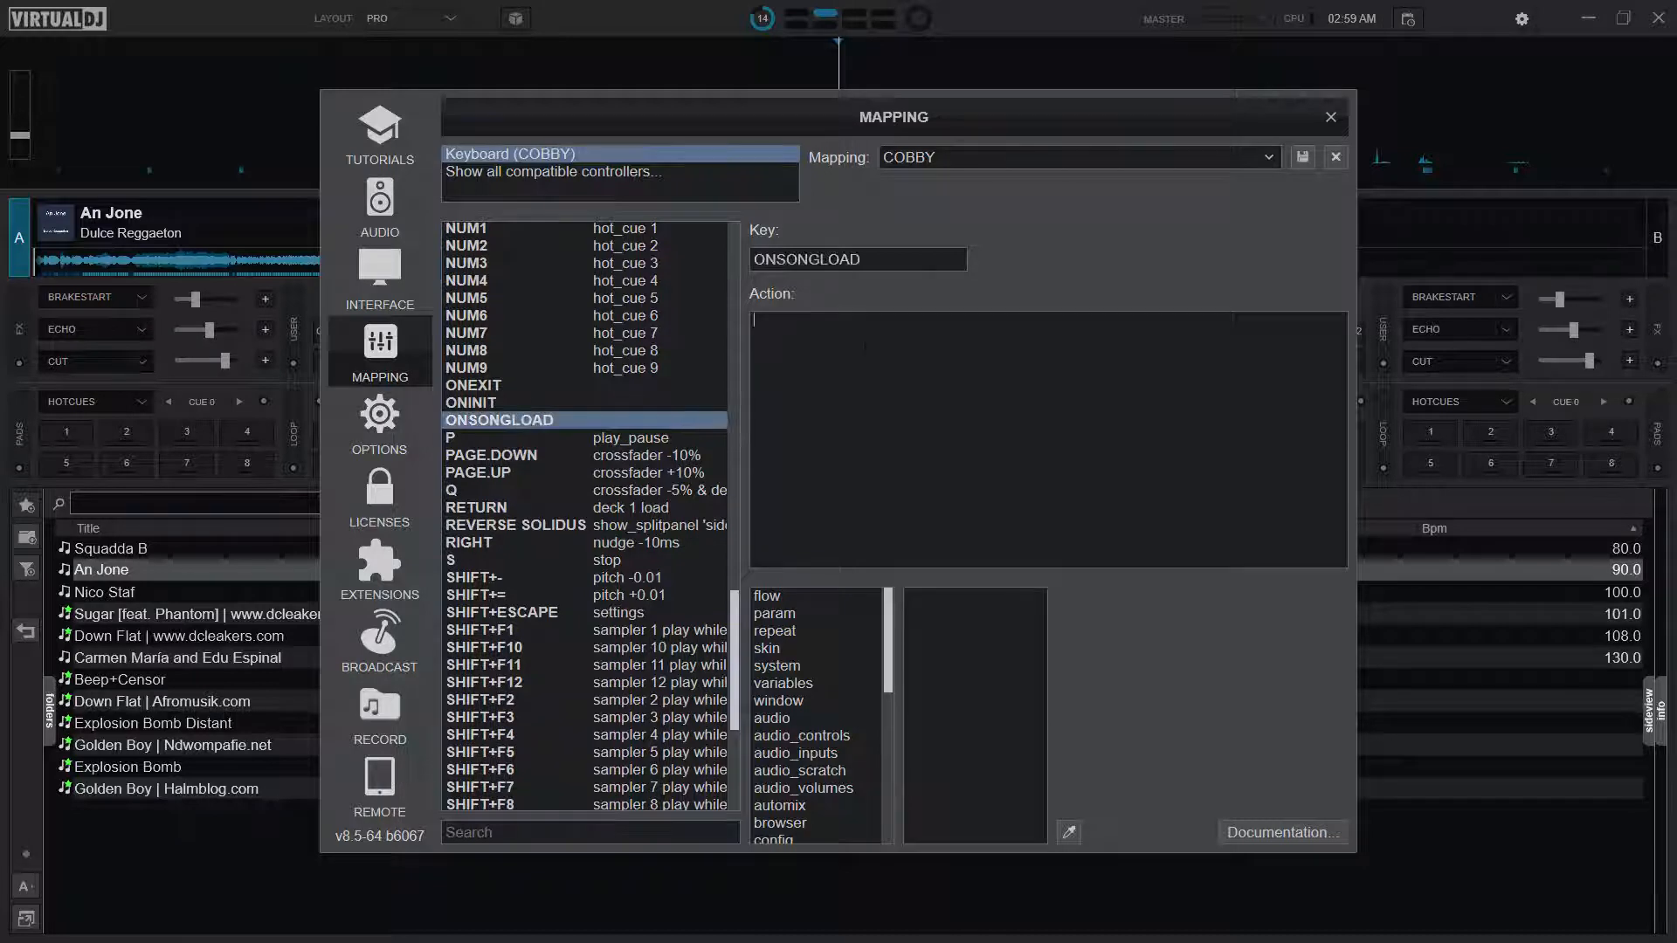
left_click(934, 596)
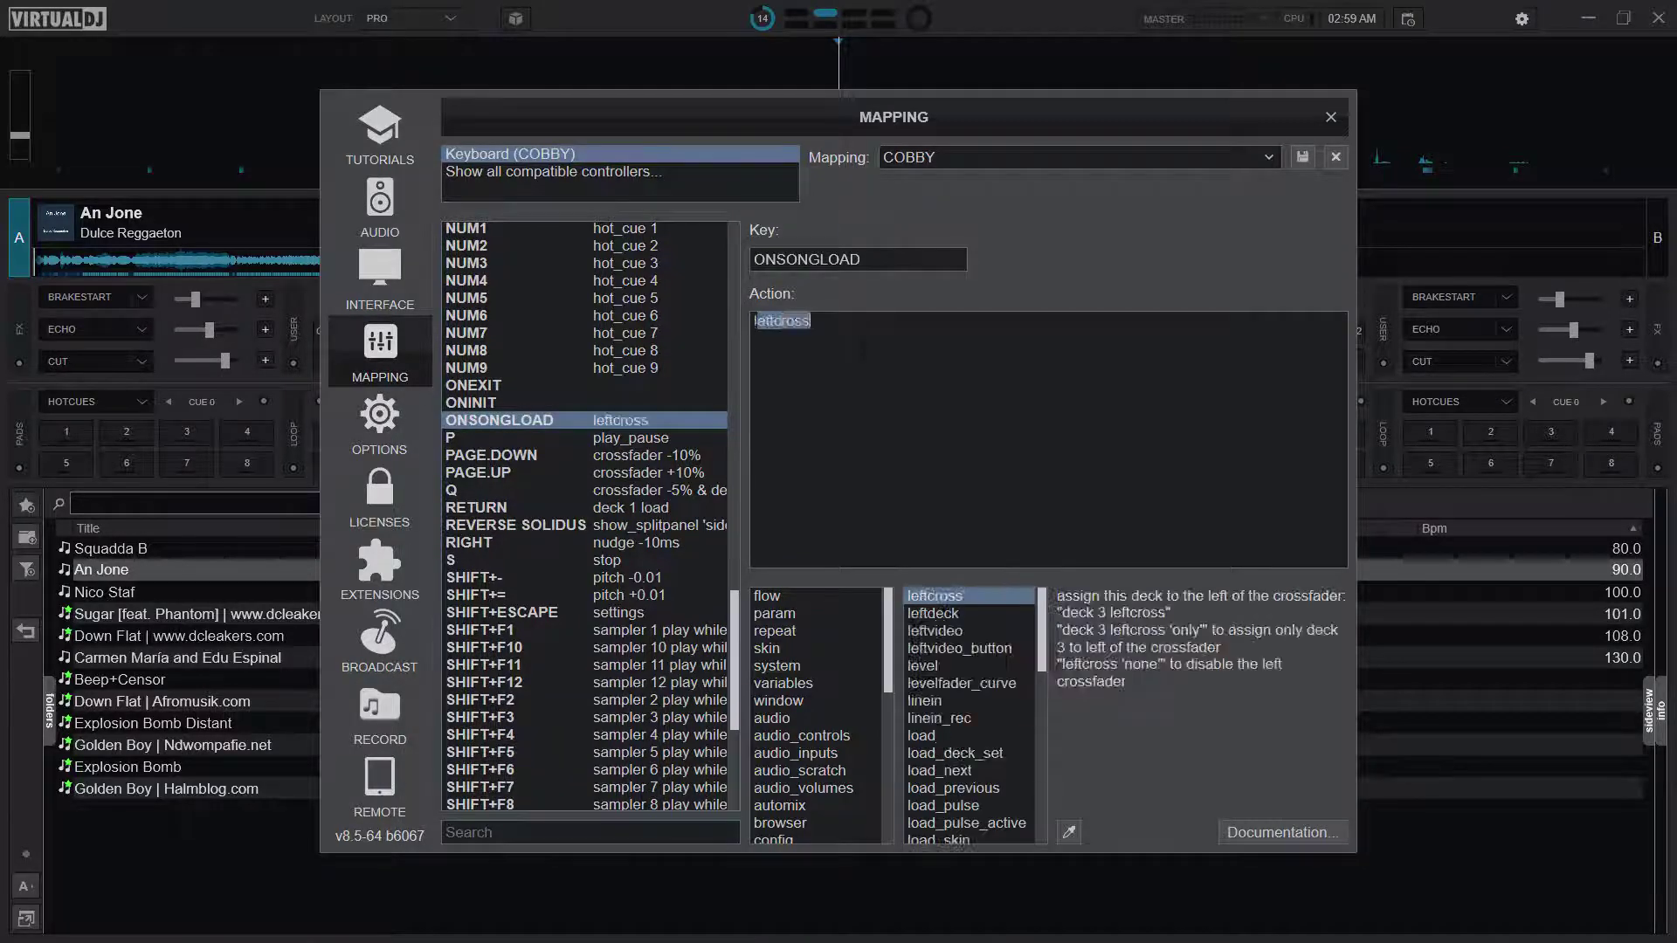
left_click(943, 836)
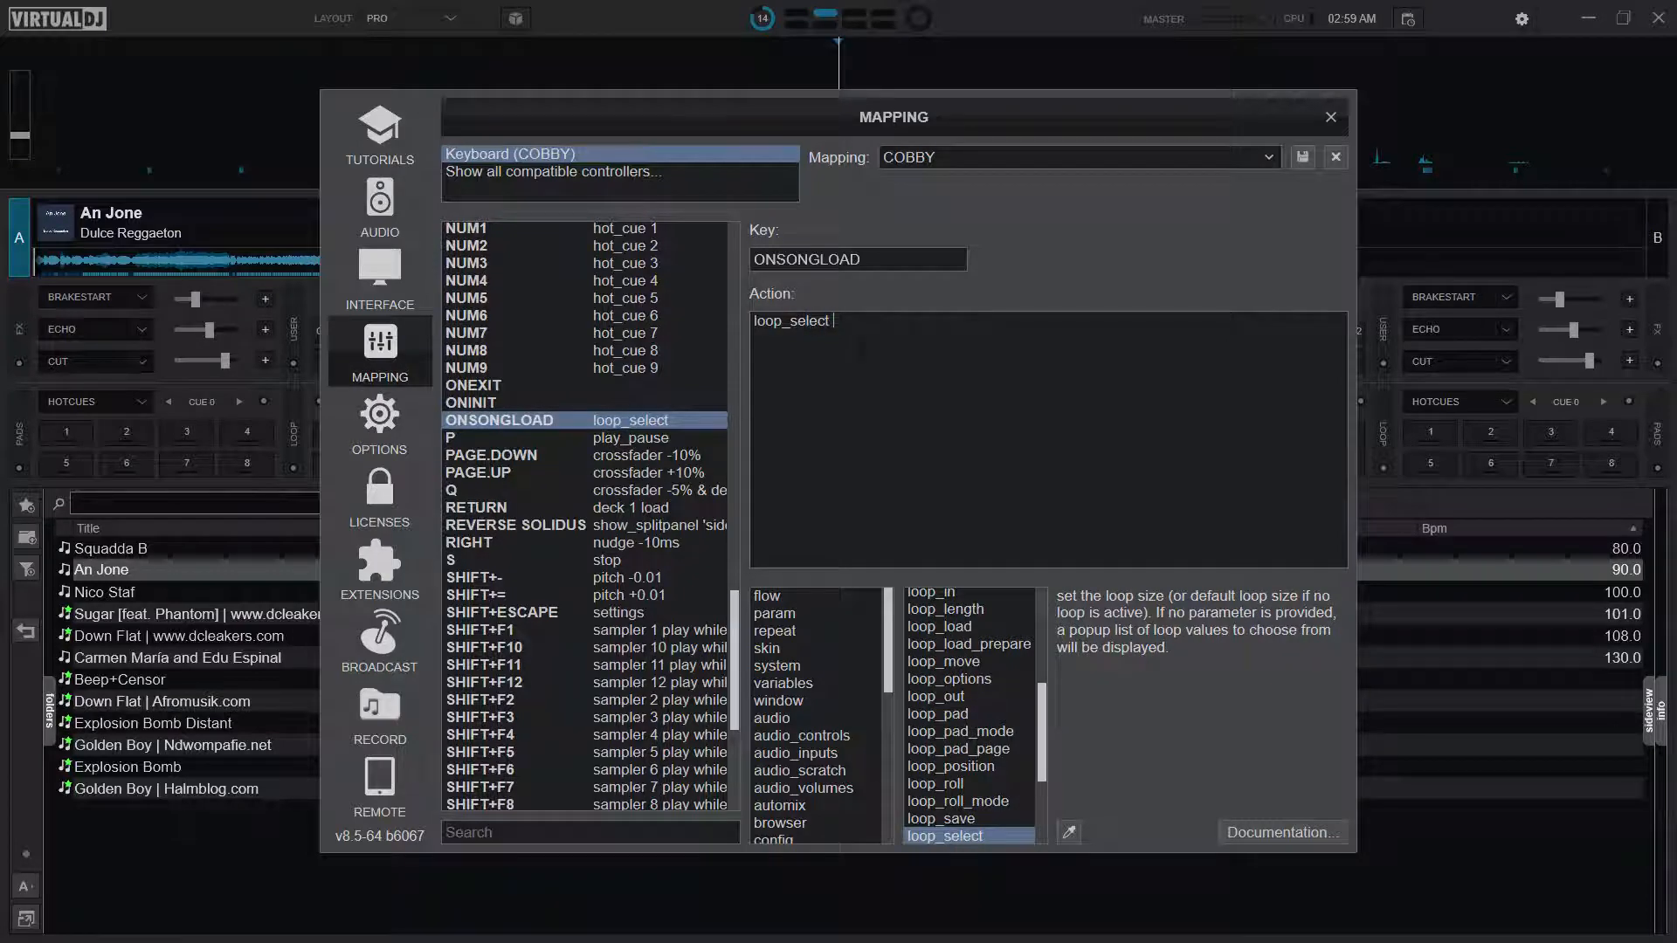
type("8")
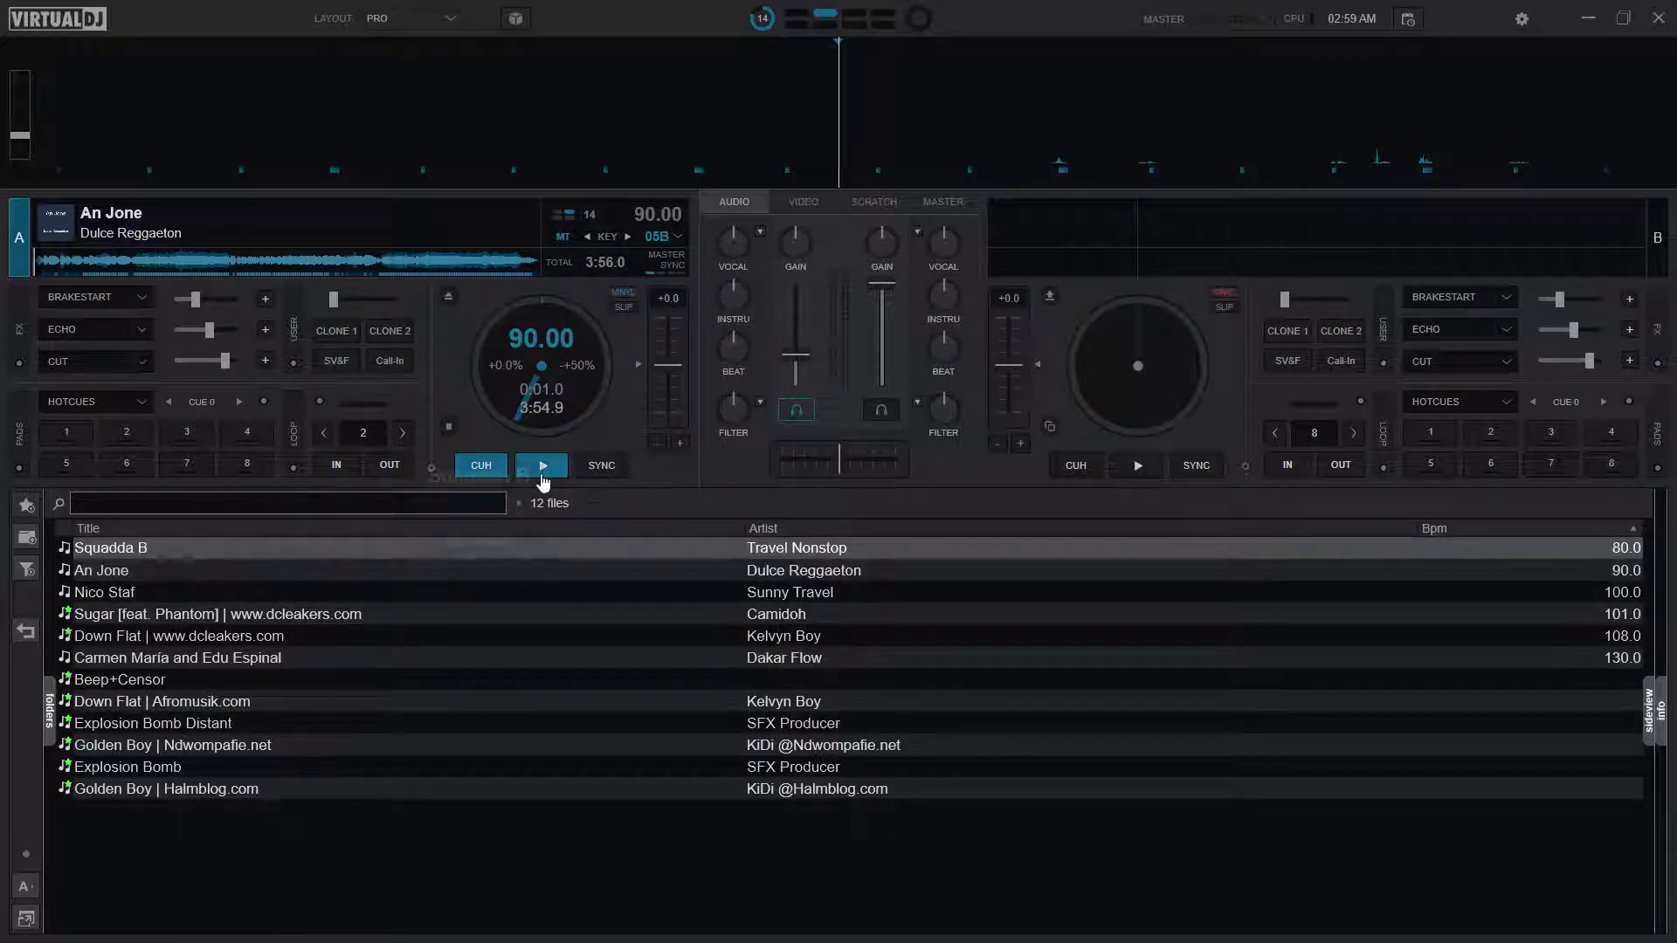
- Load Squadda B, then Nico Staf at 8 beats, and loop Nico Staf at 4 beats
double_click(111, 548)
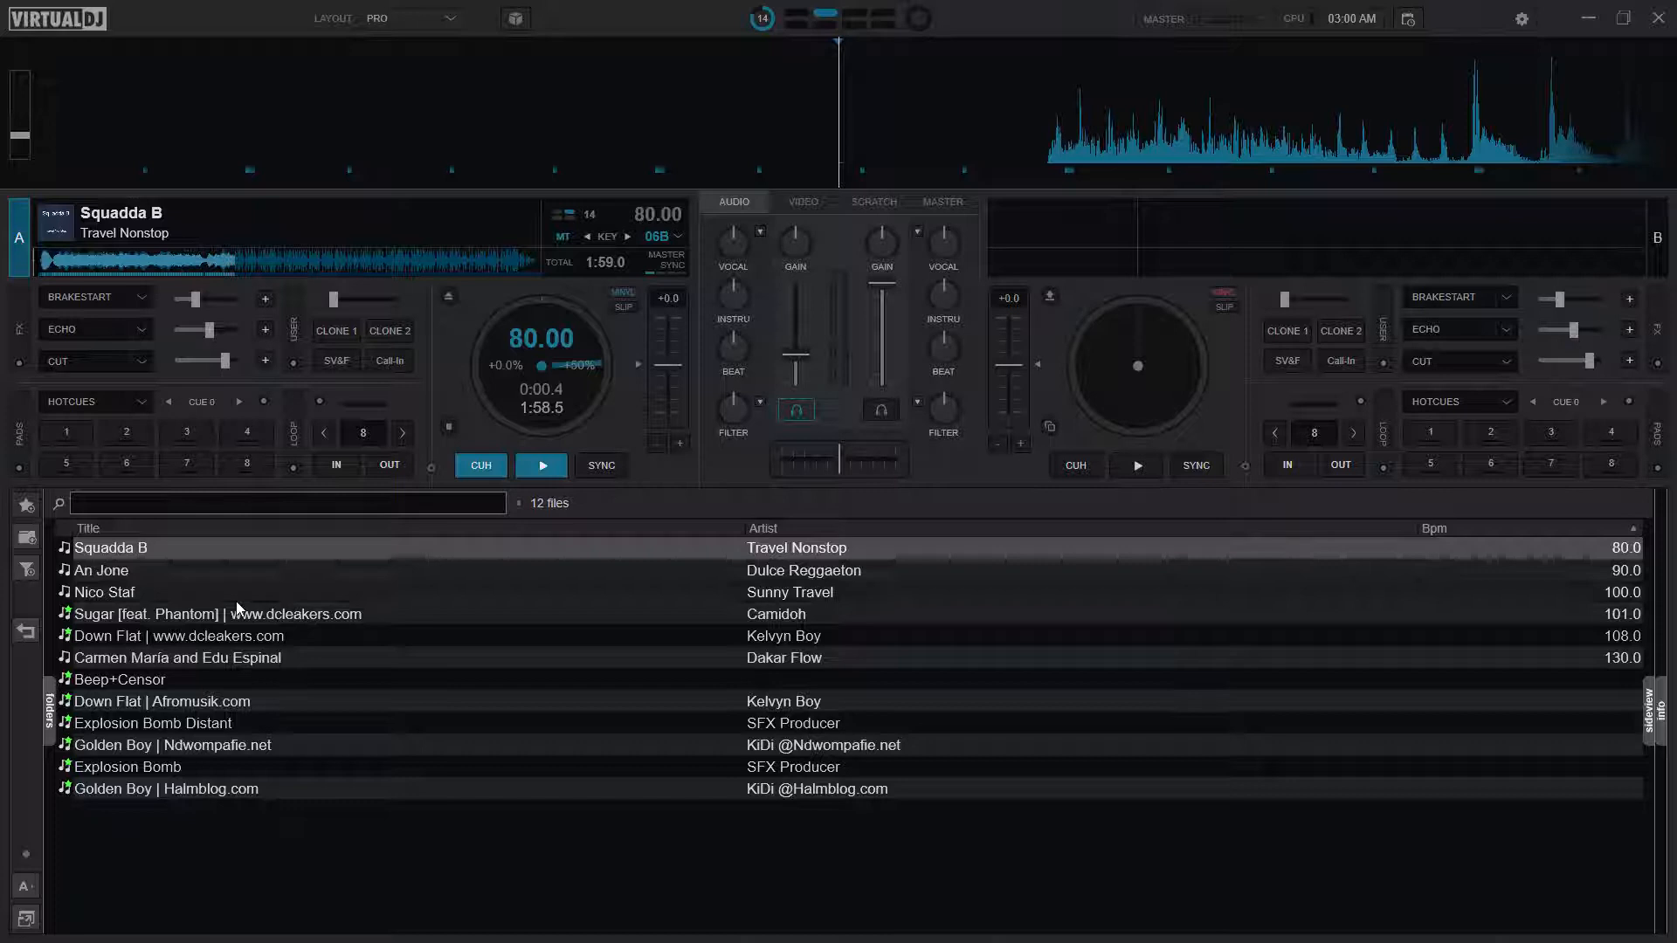
double_click(104, 591)
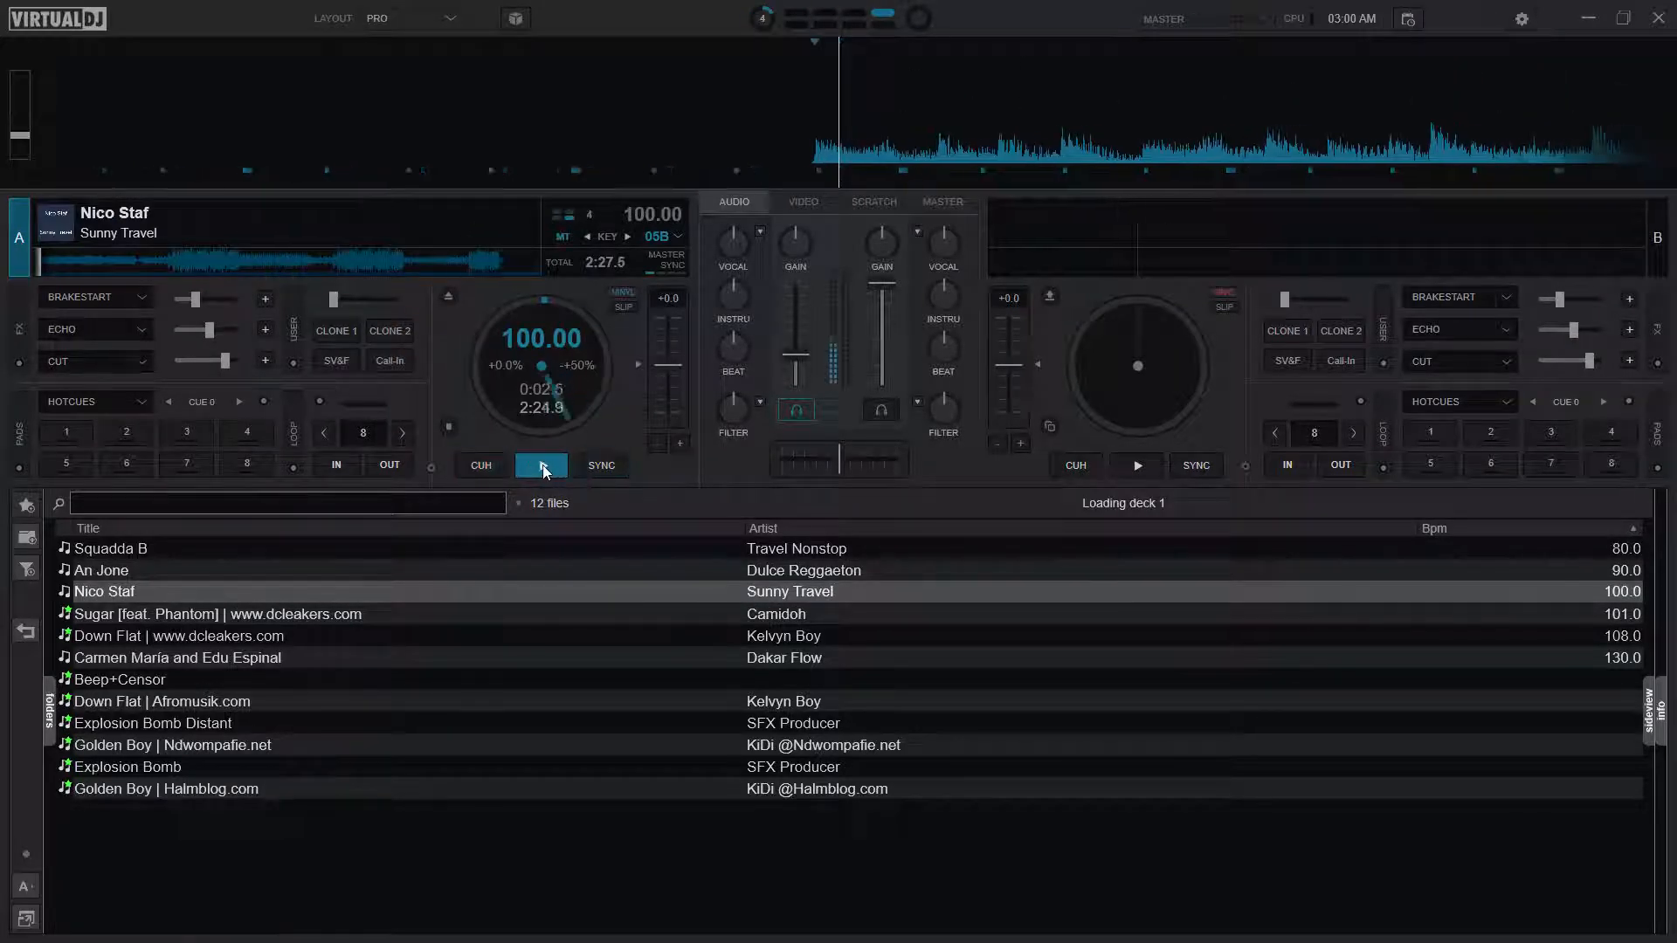
left_click(541, 464)
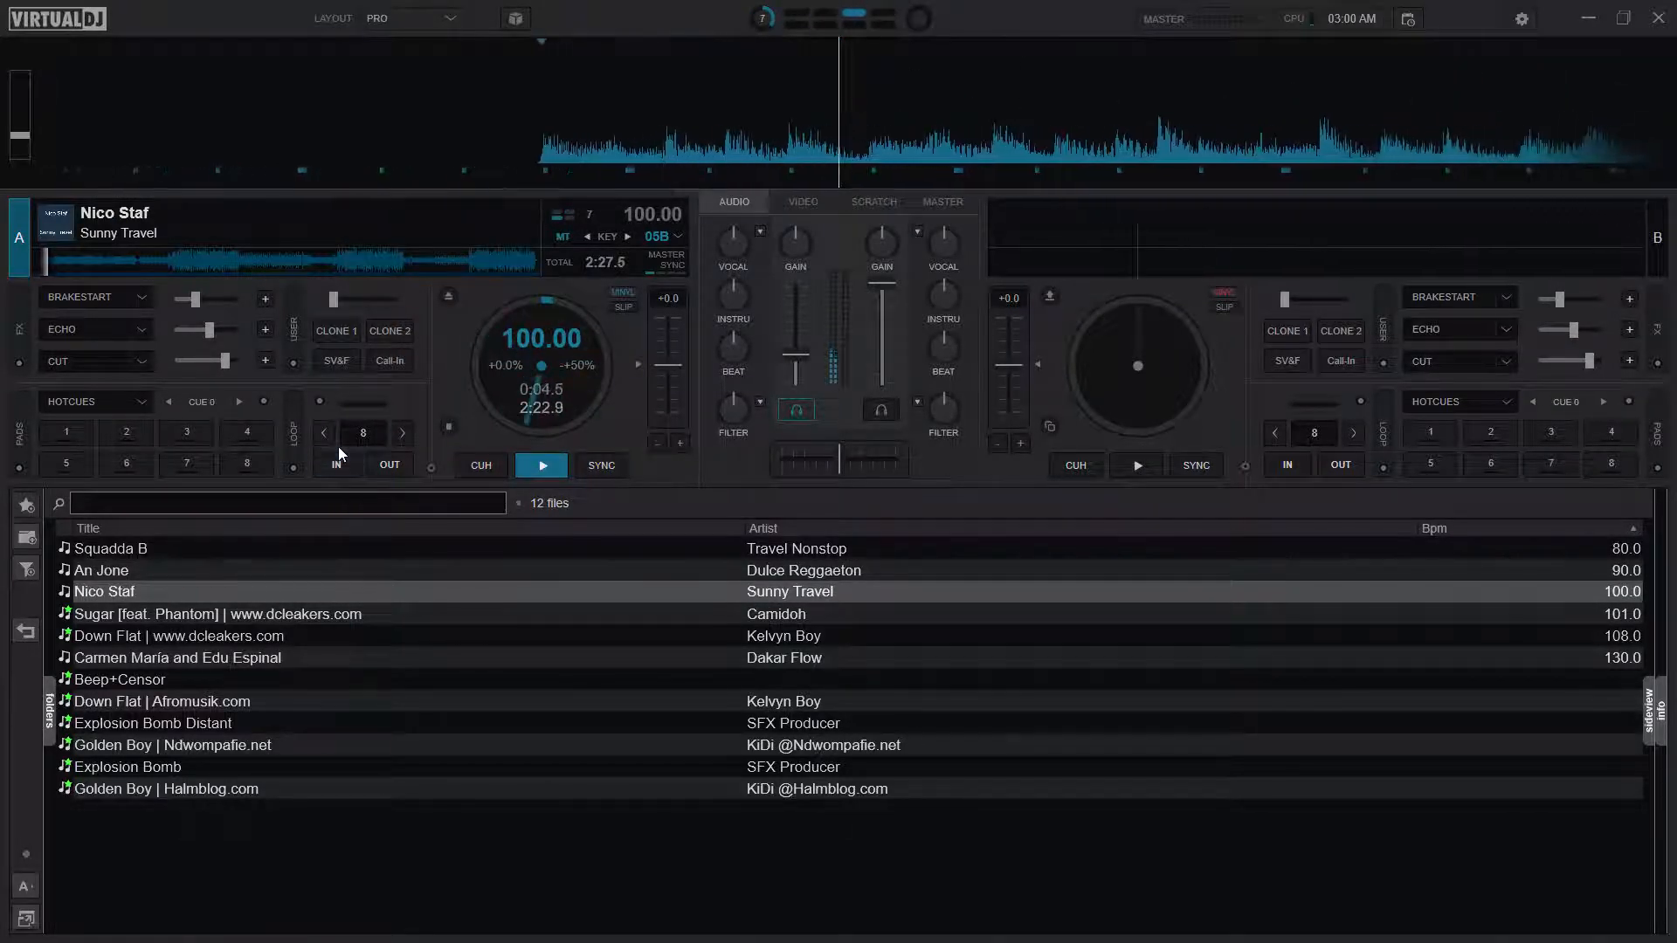
left_click(323, 433)
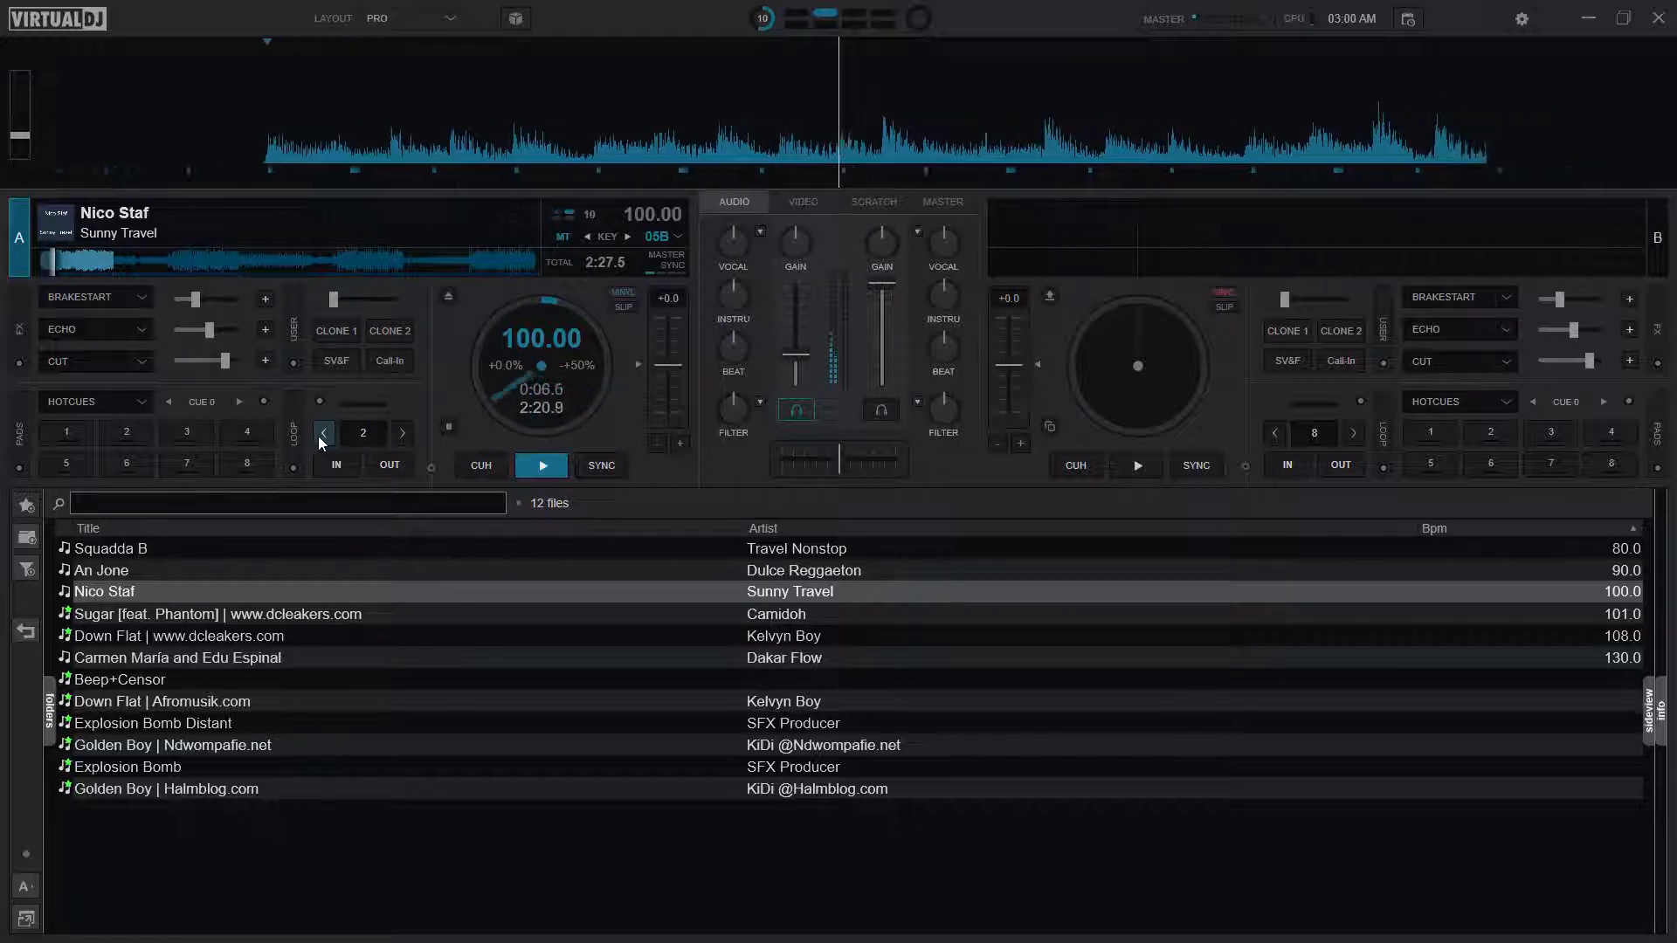
left_click(402, 432)
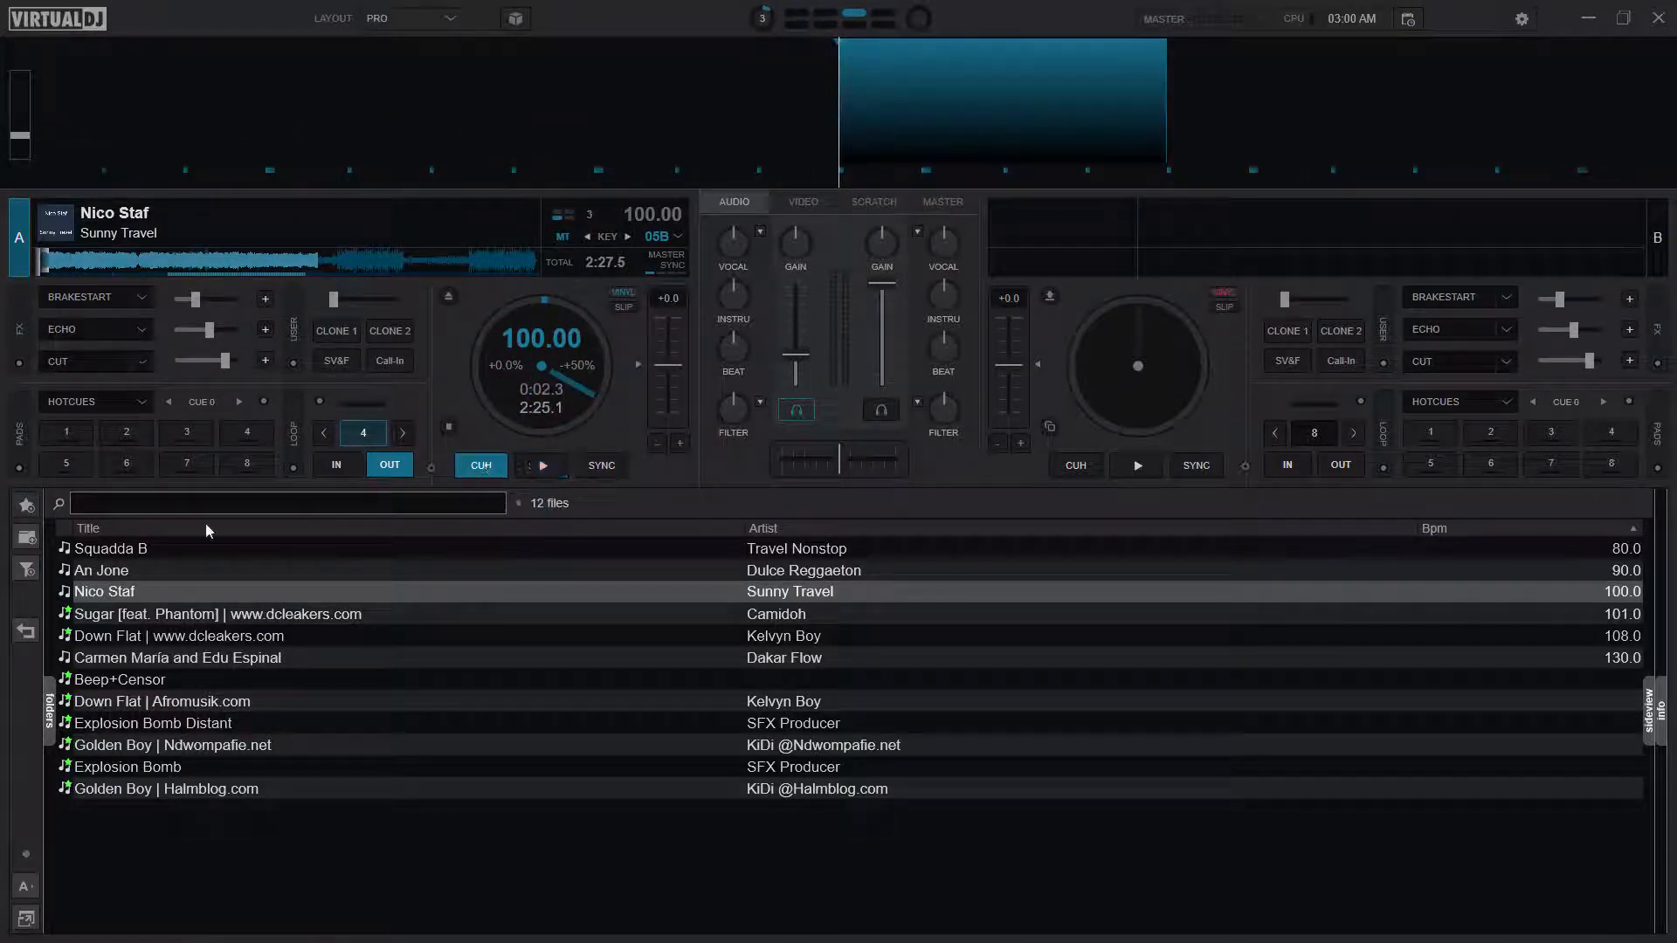
- Load An Jone onto deck A with its loop reset to 8 beats, then pause it
left_click(541, 464)
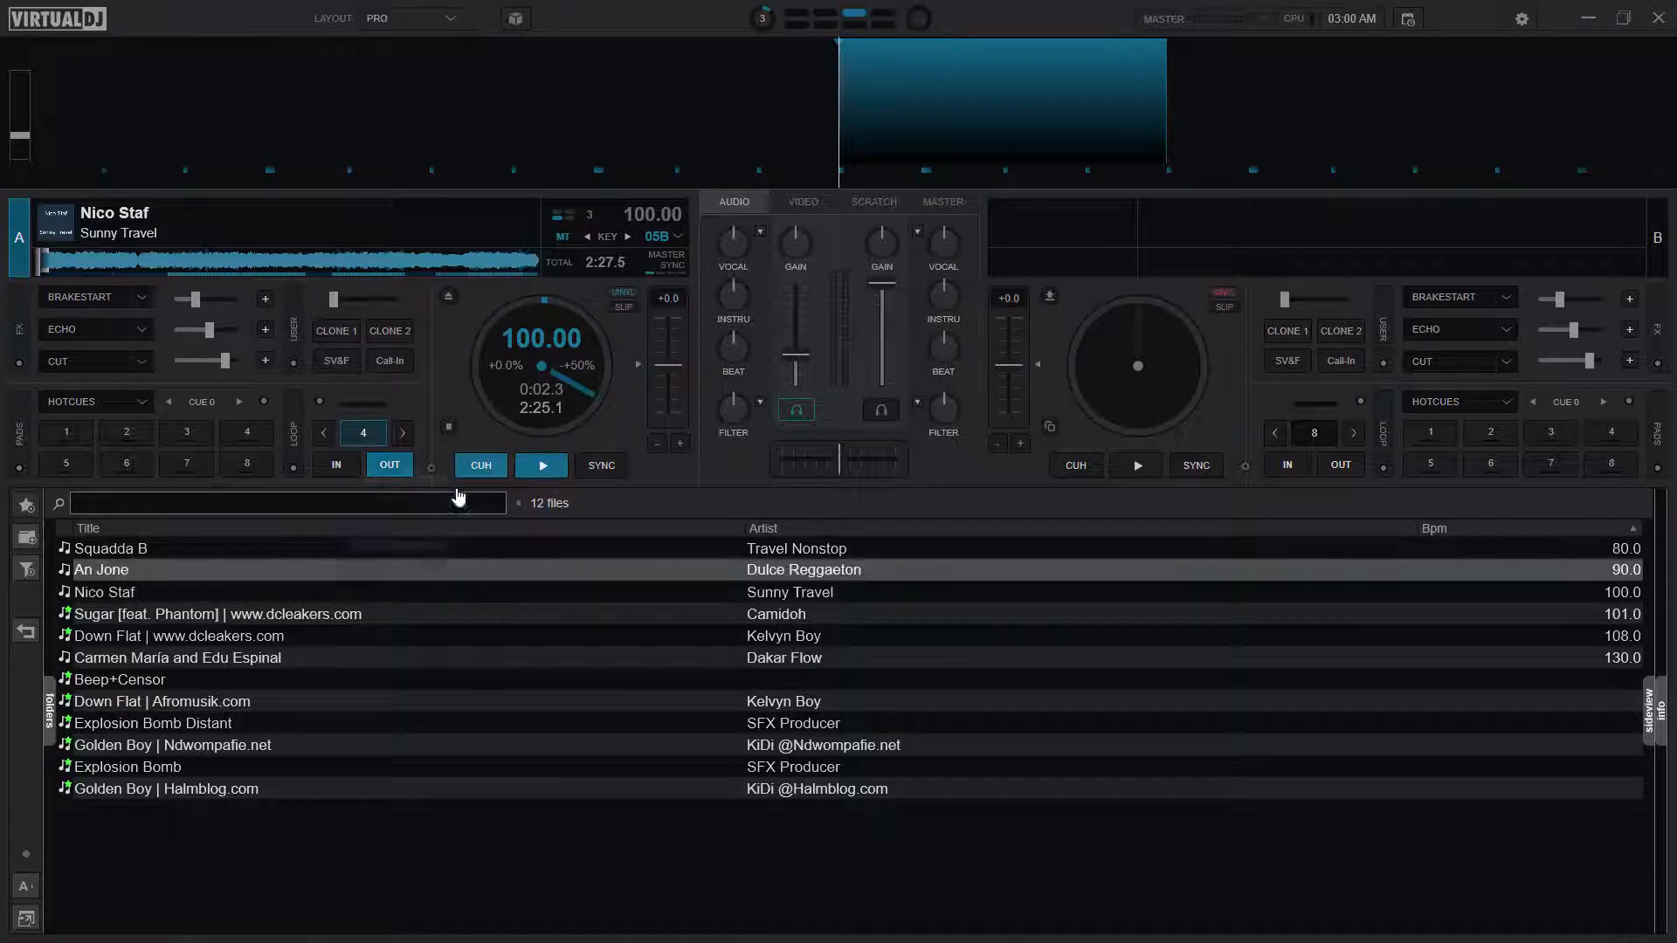
double_click(101, 569)
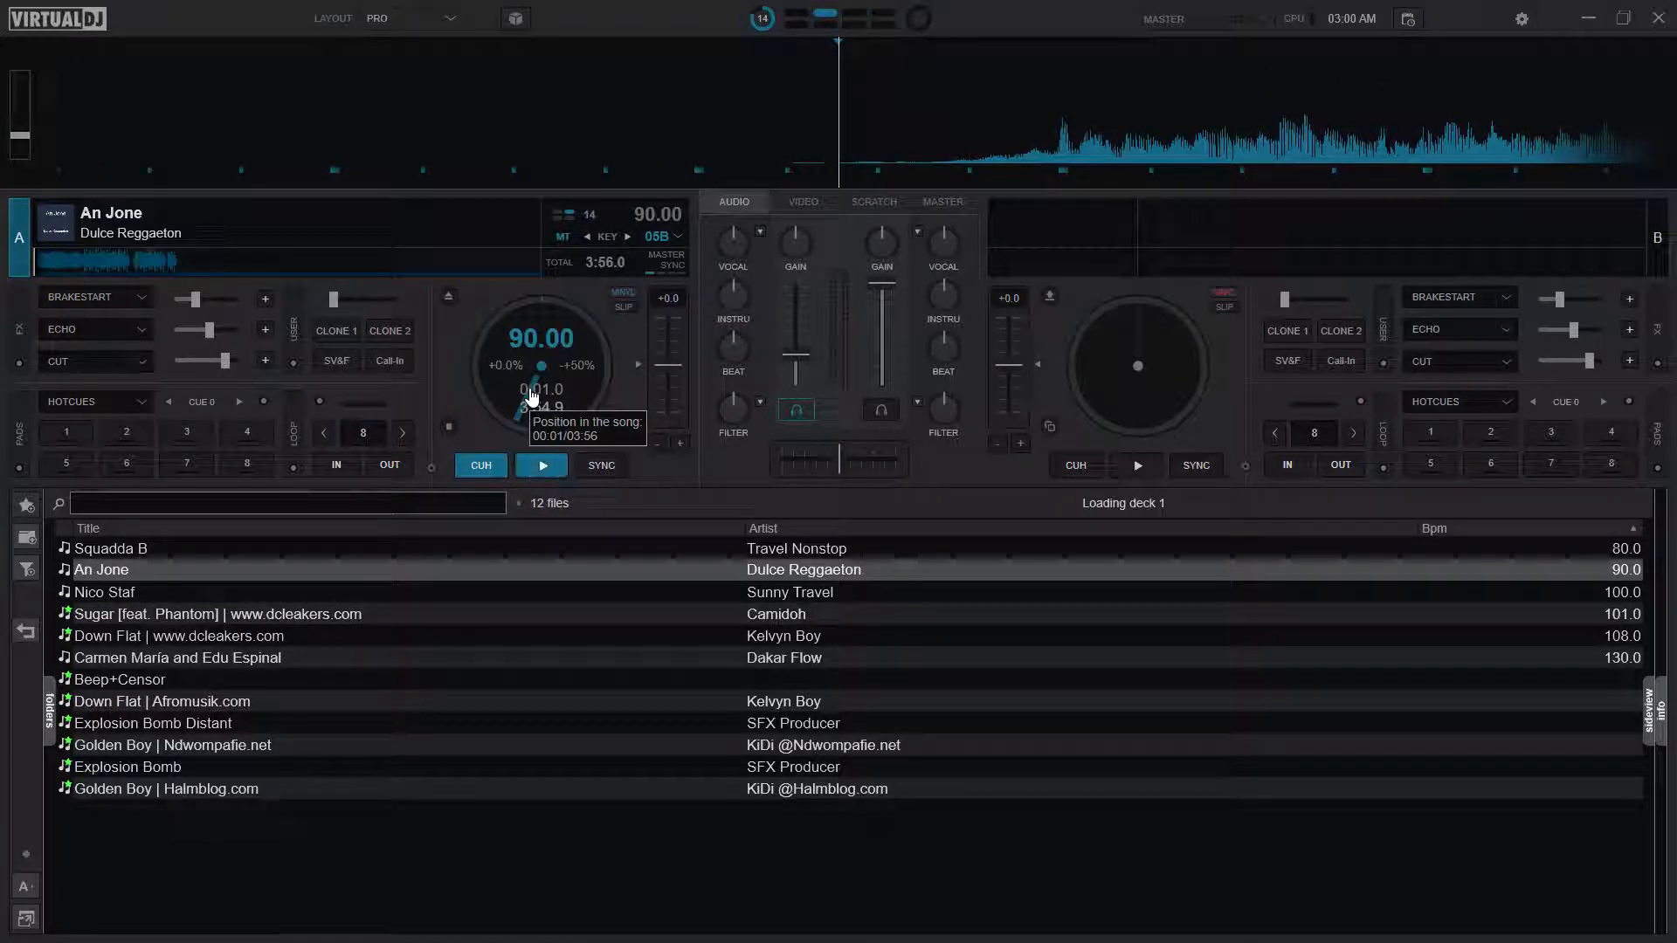
mouse_move(362, 432)
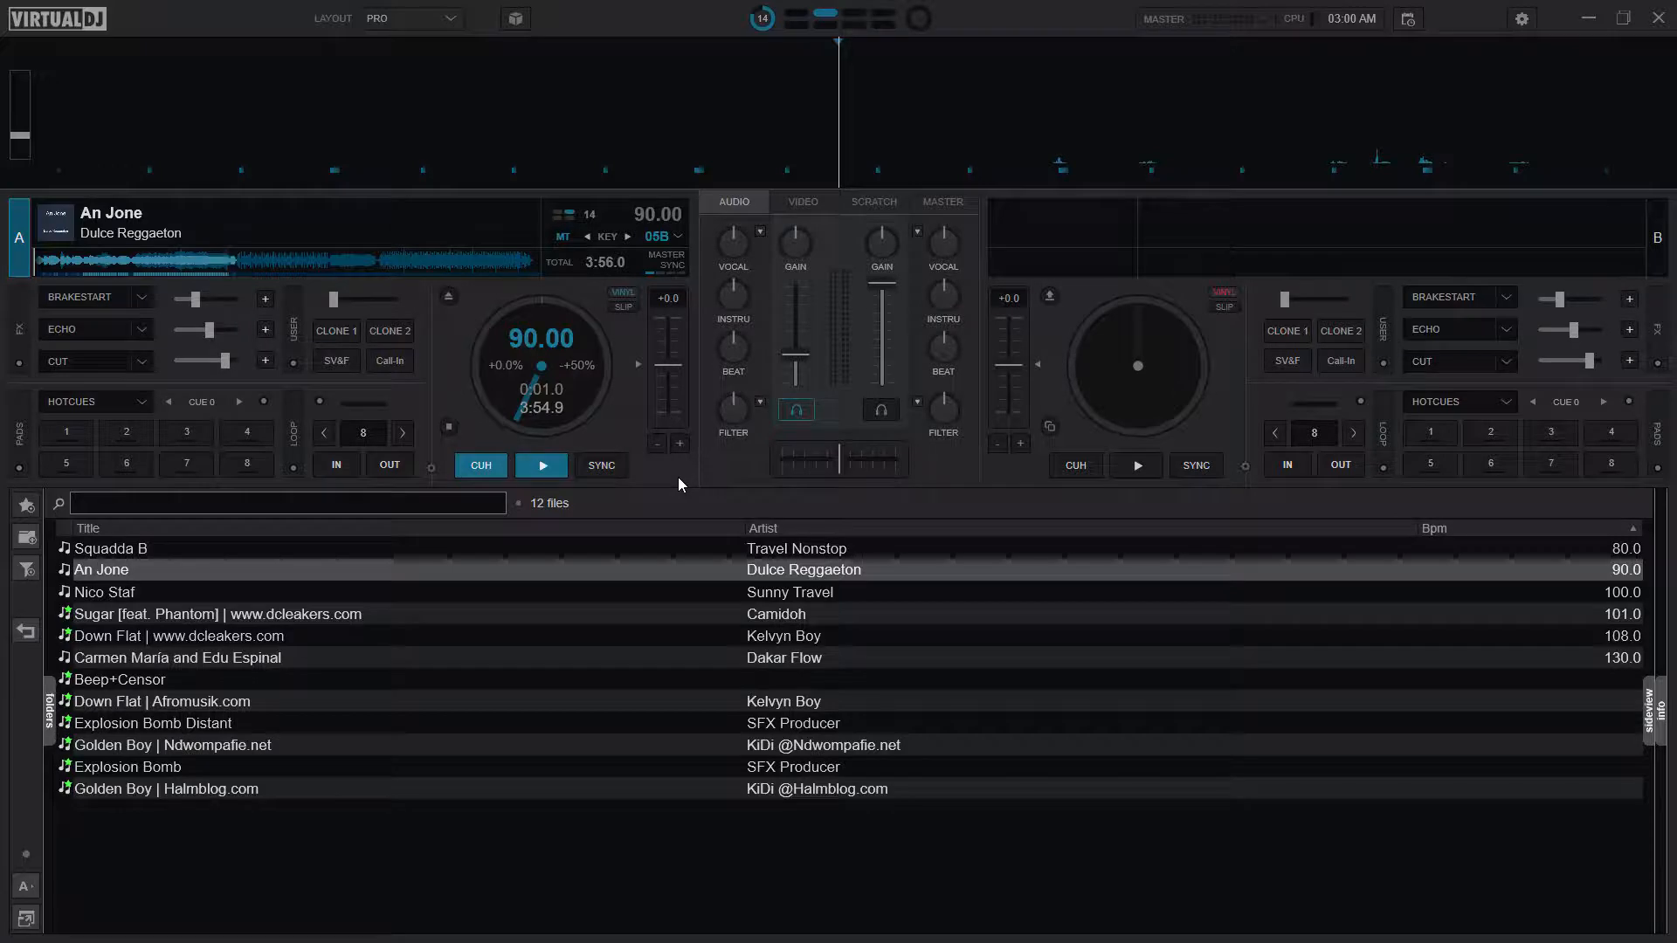
left_click(541, 464)
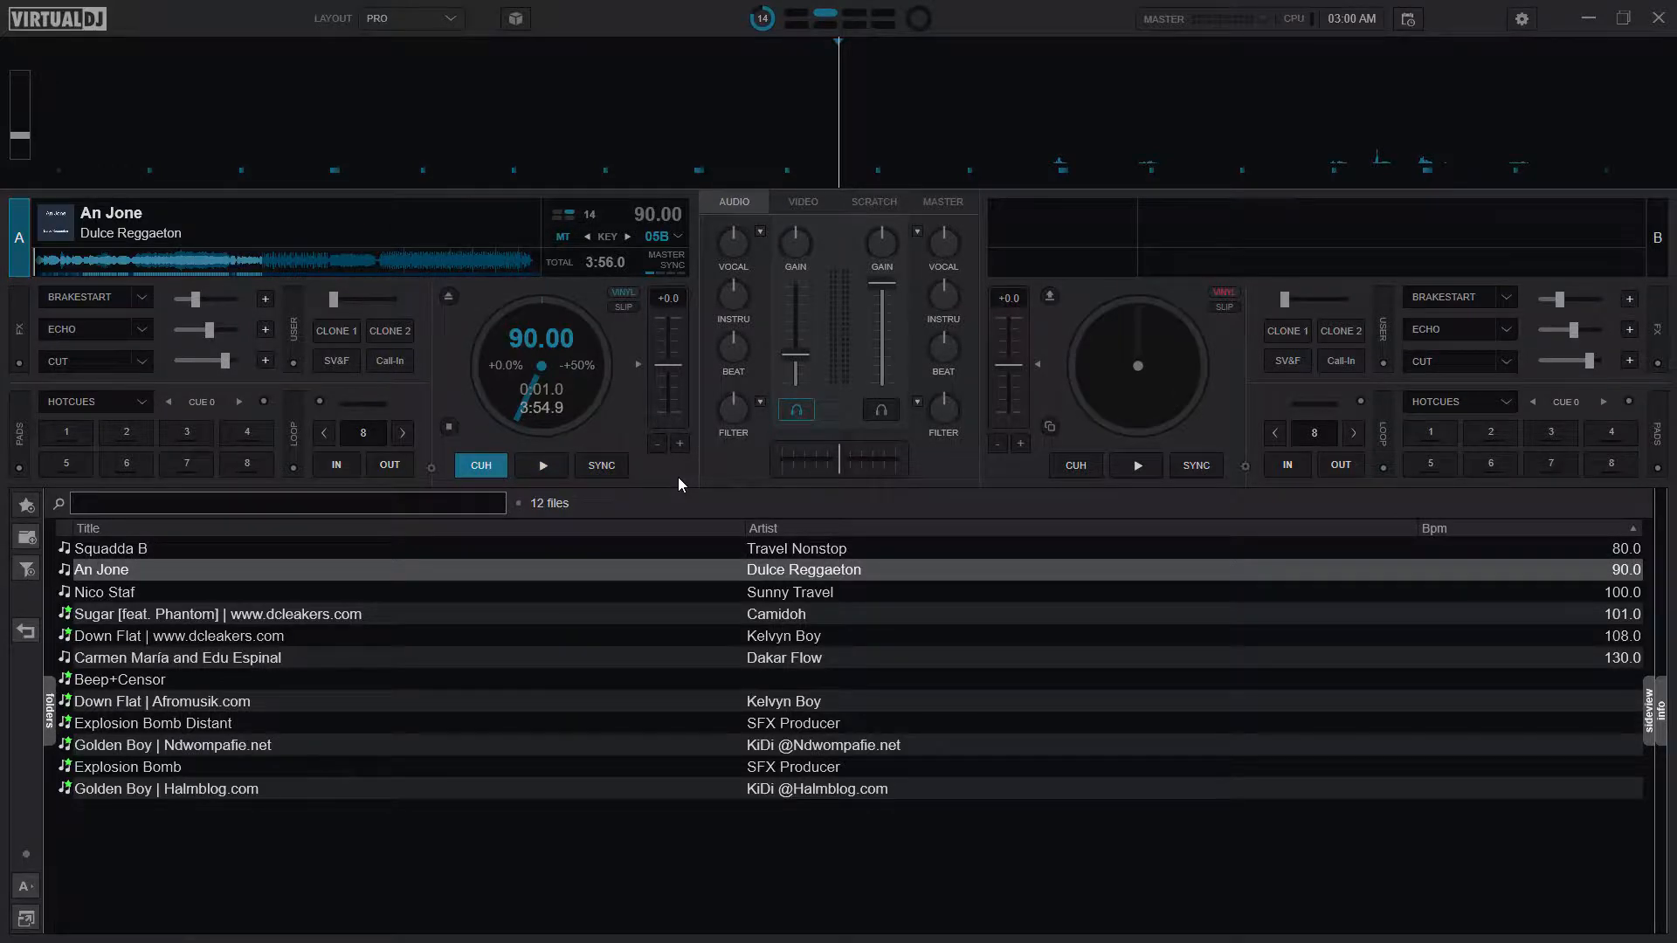